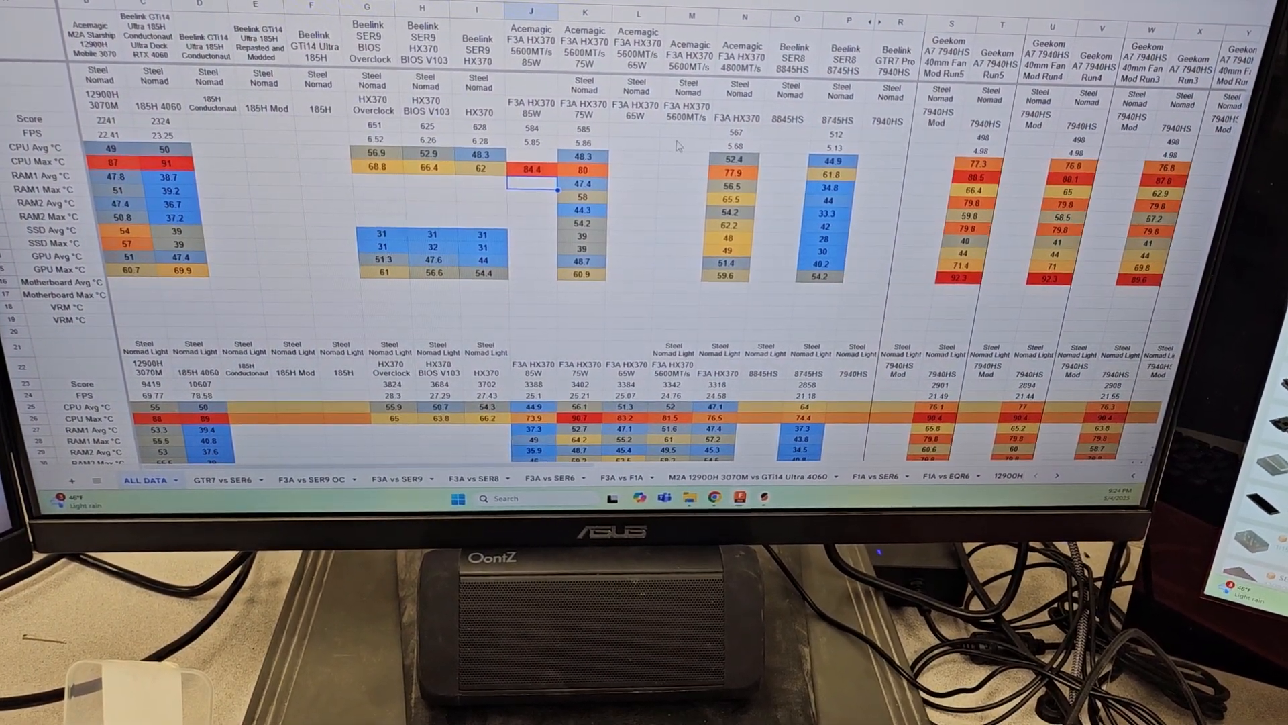
Check the empty Steel Nomad cells in column M, the RAM2 average temperature and SER9 HX370 CPU max of 62.
left_click(688, 132)
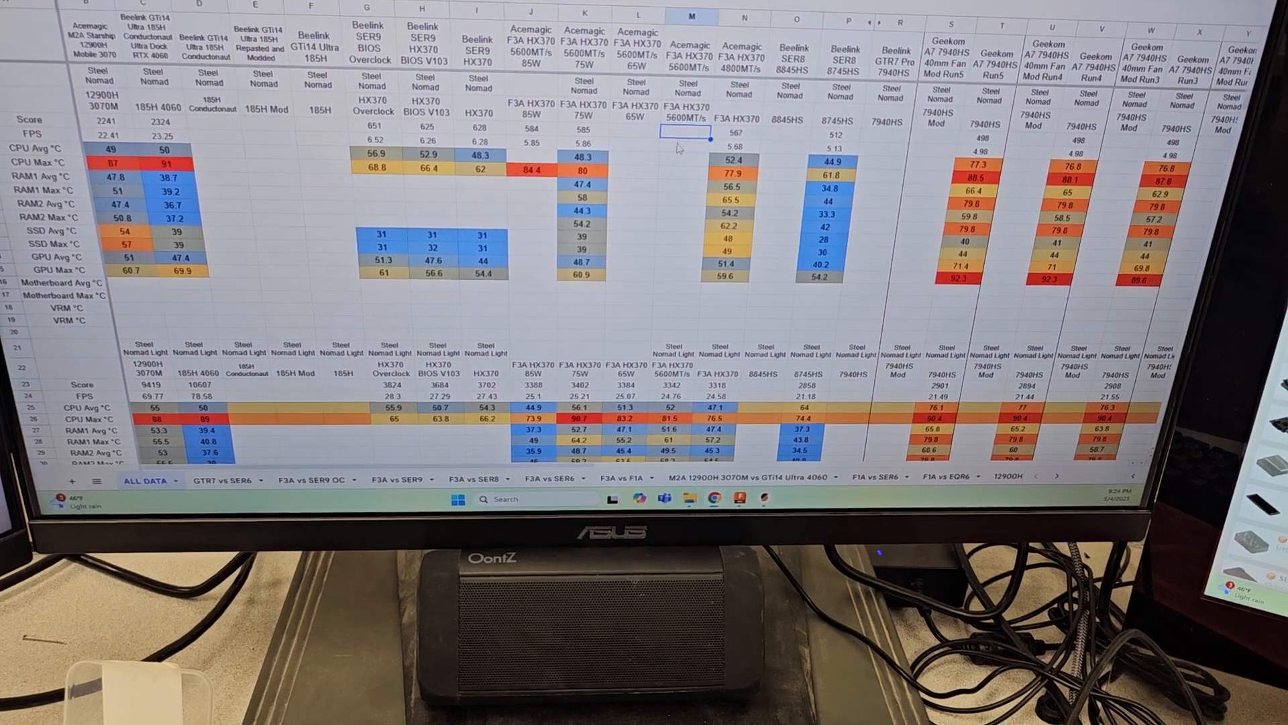
left_click(728, 199)
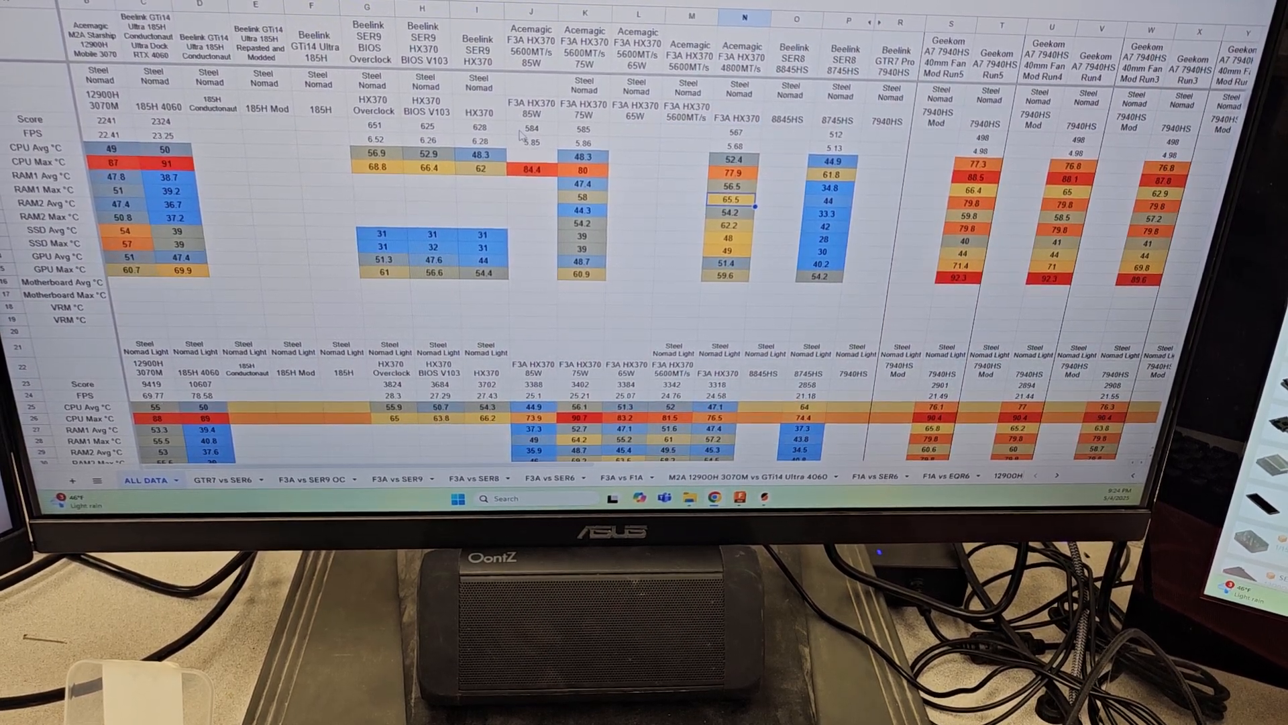
left_click(479, 155)
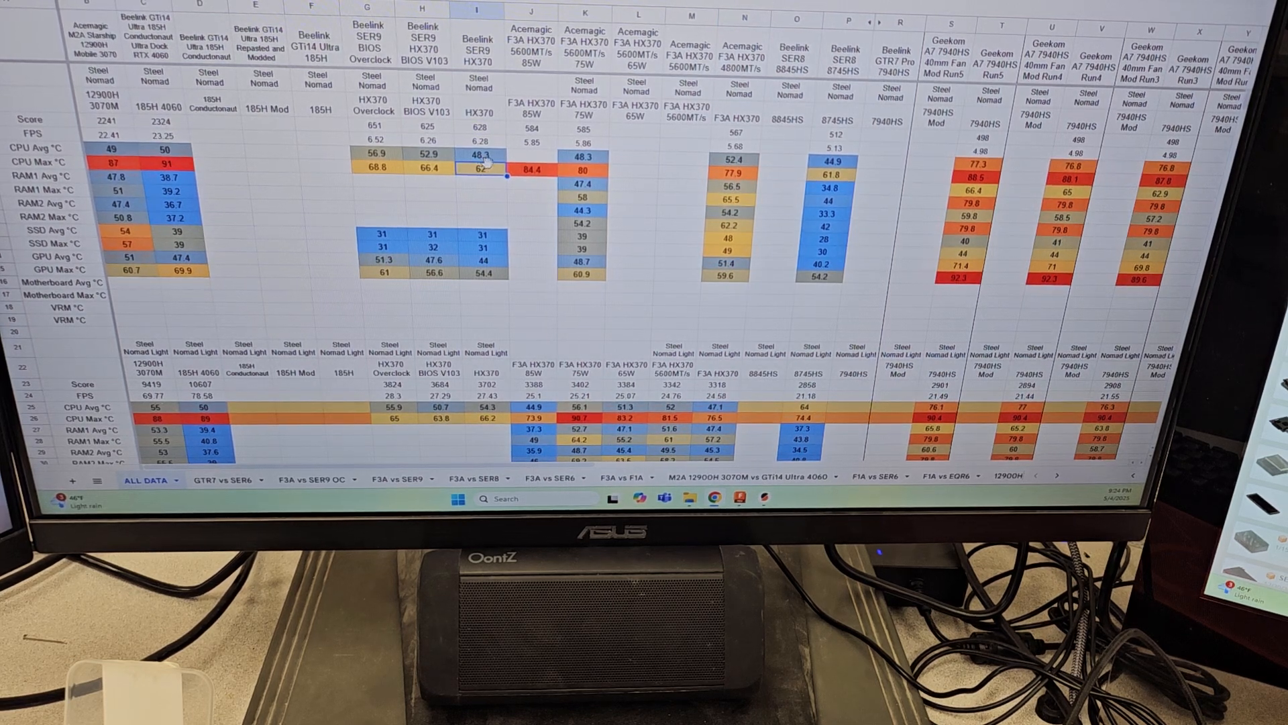
left_click(689, 154)
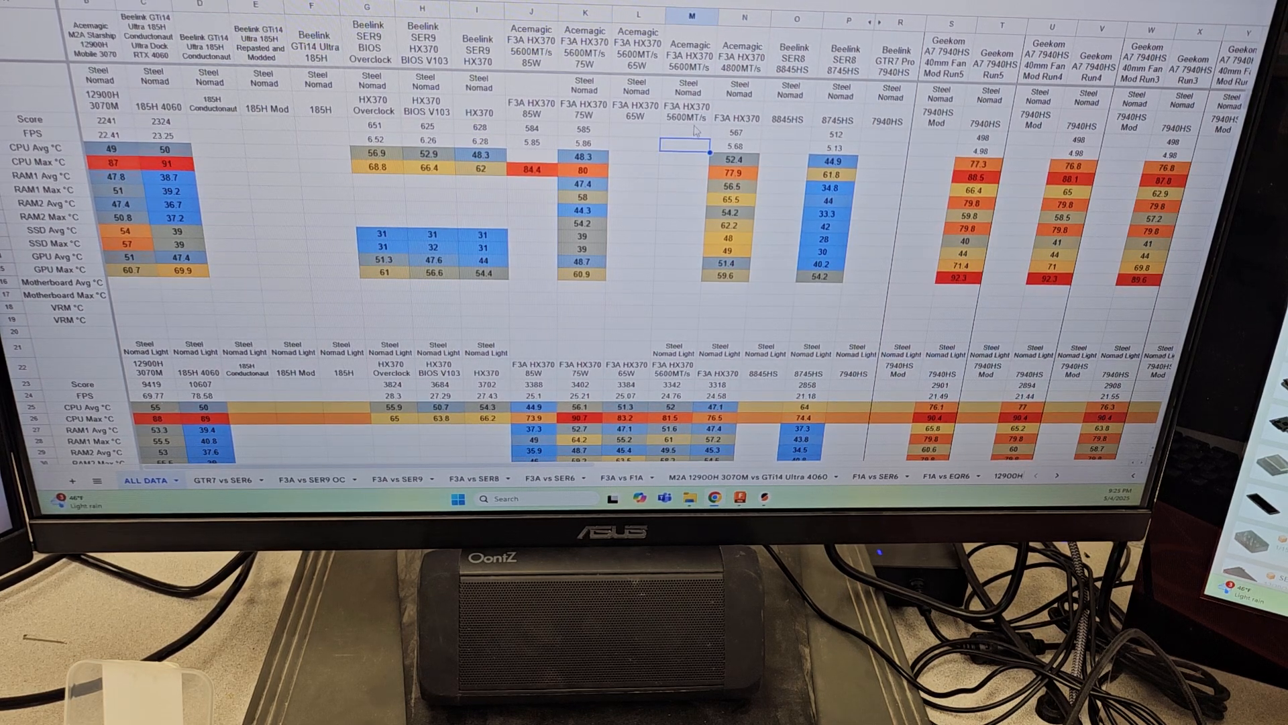
Review the scores 65W 3384 (25.07 FPS), 75W 3402, 85W 3388 and the 5600MT/s CPU max of 81.5.
scroll("down", 3)
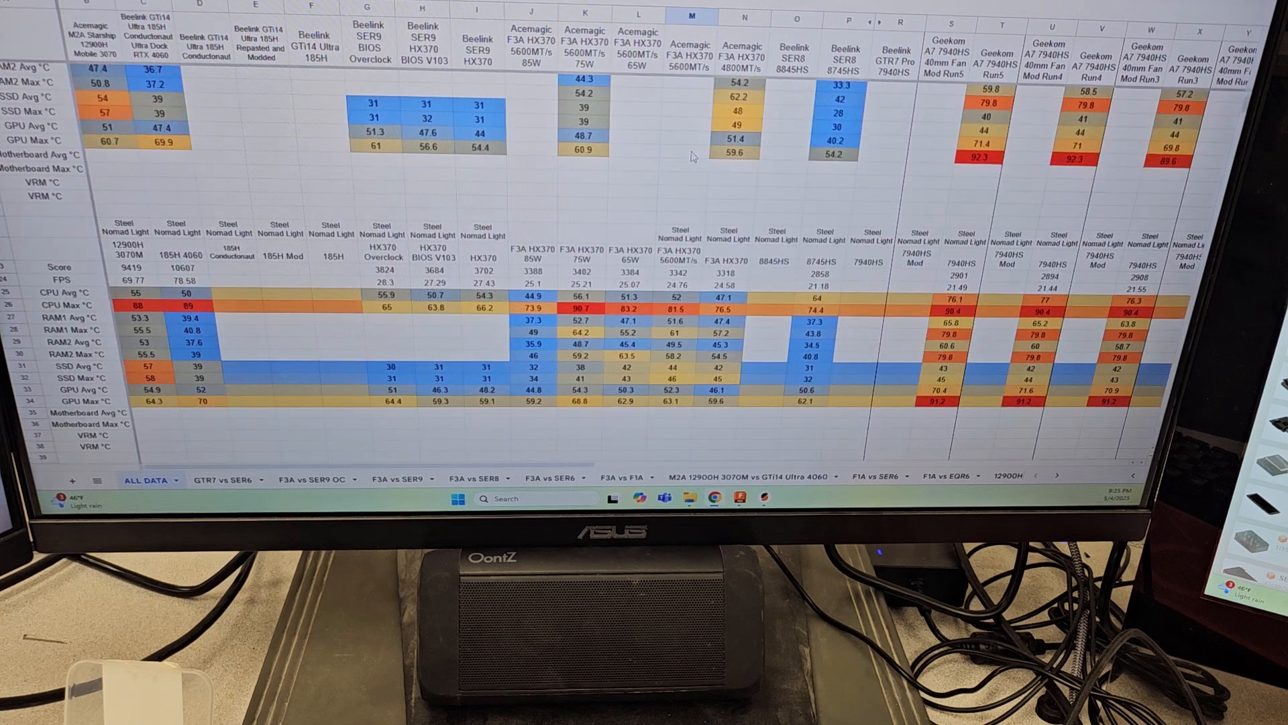
scroll("down", 3)
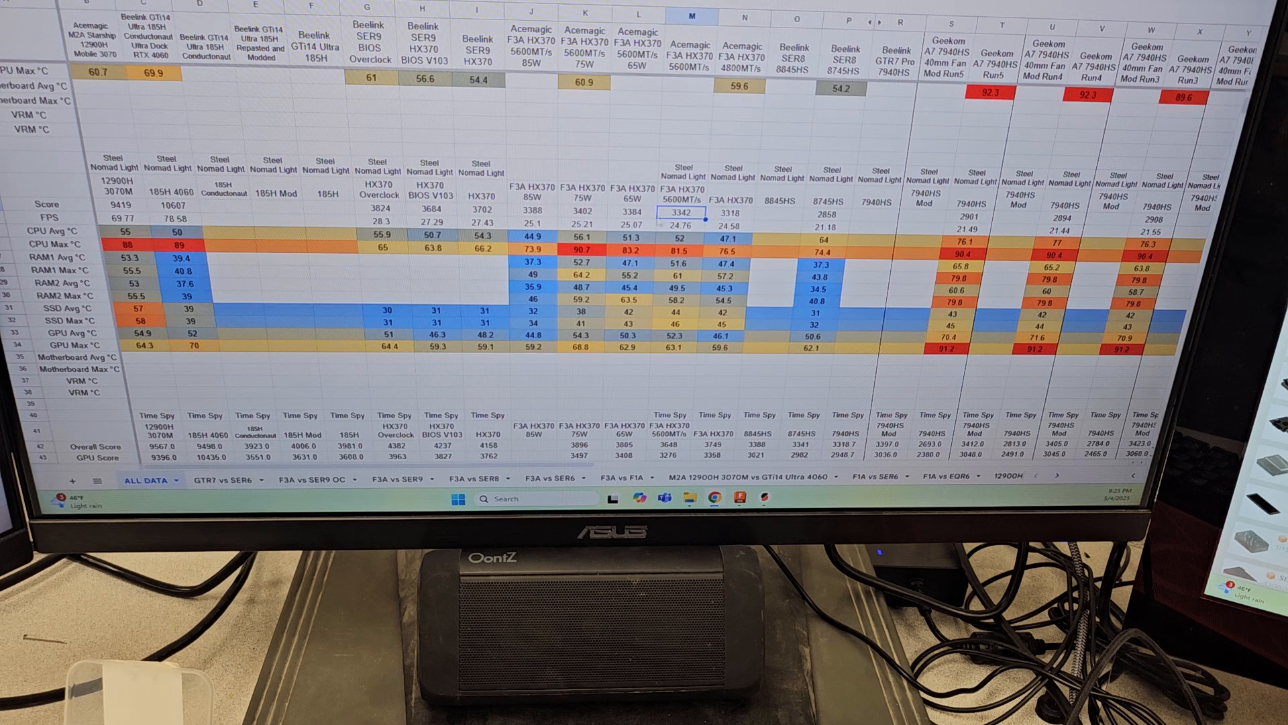
left_click(682, 244)
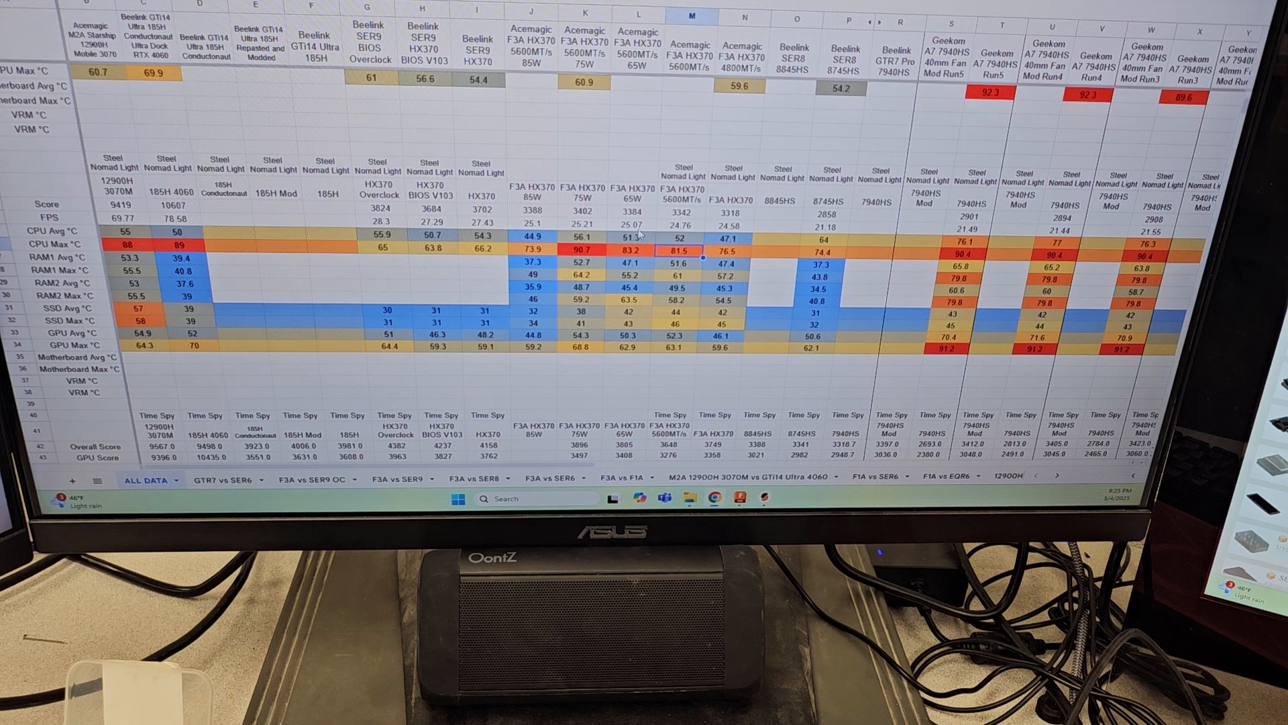
left_click(637, 224)
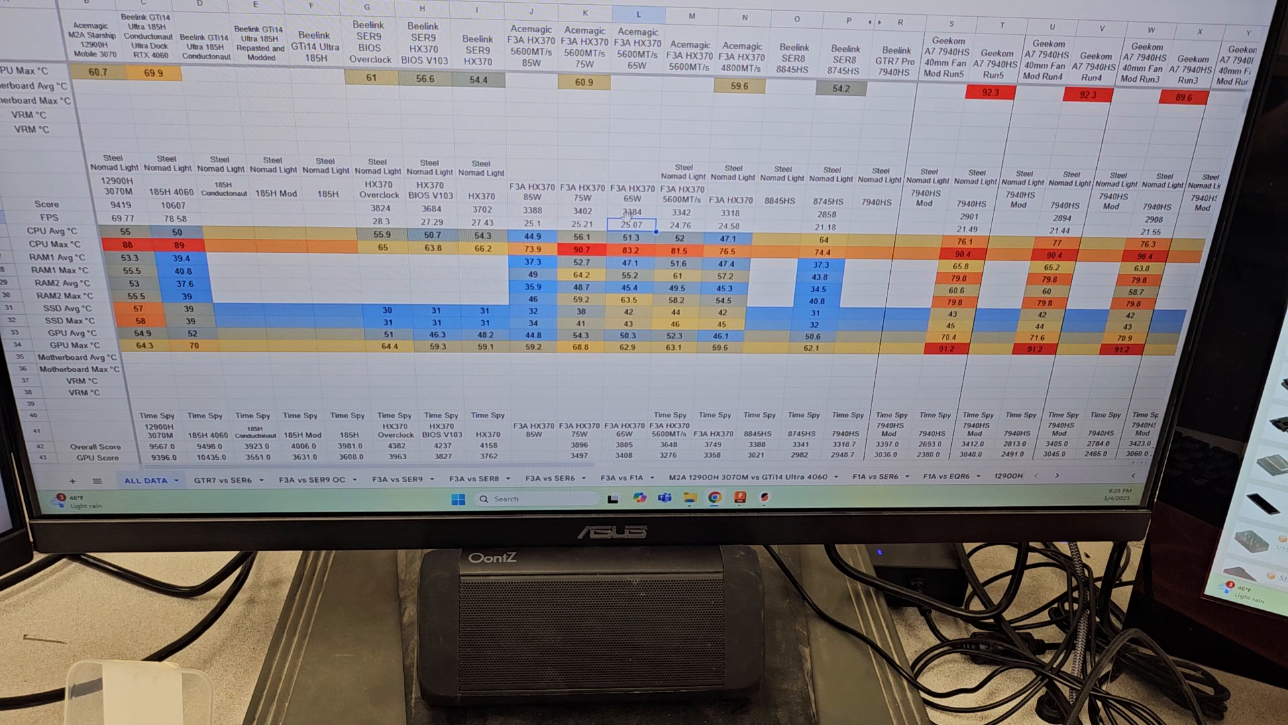
left_click(634, 214)
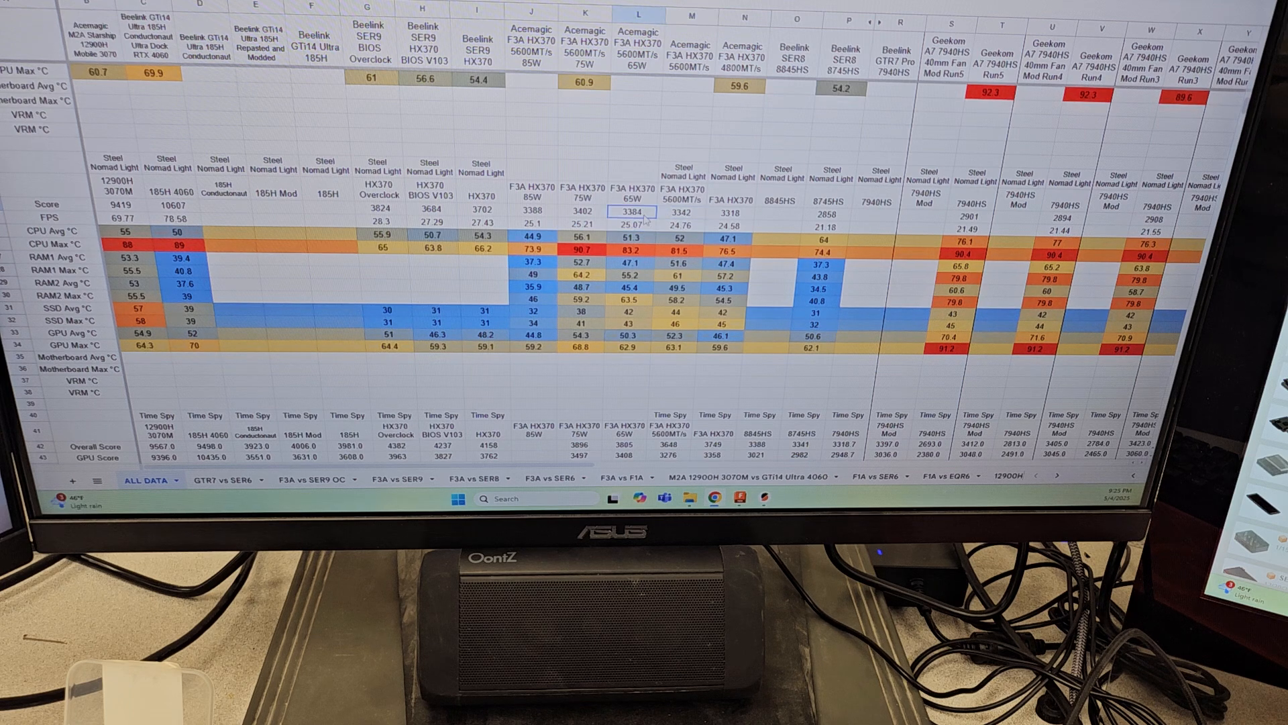
left_click(585, 211)
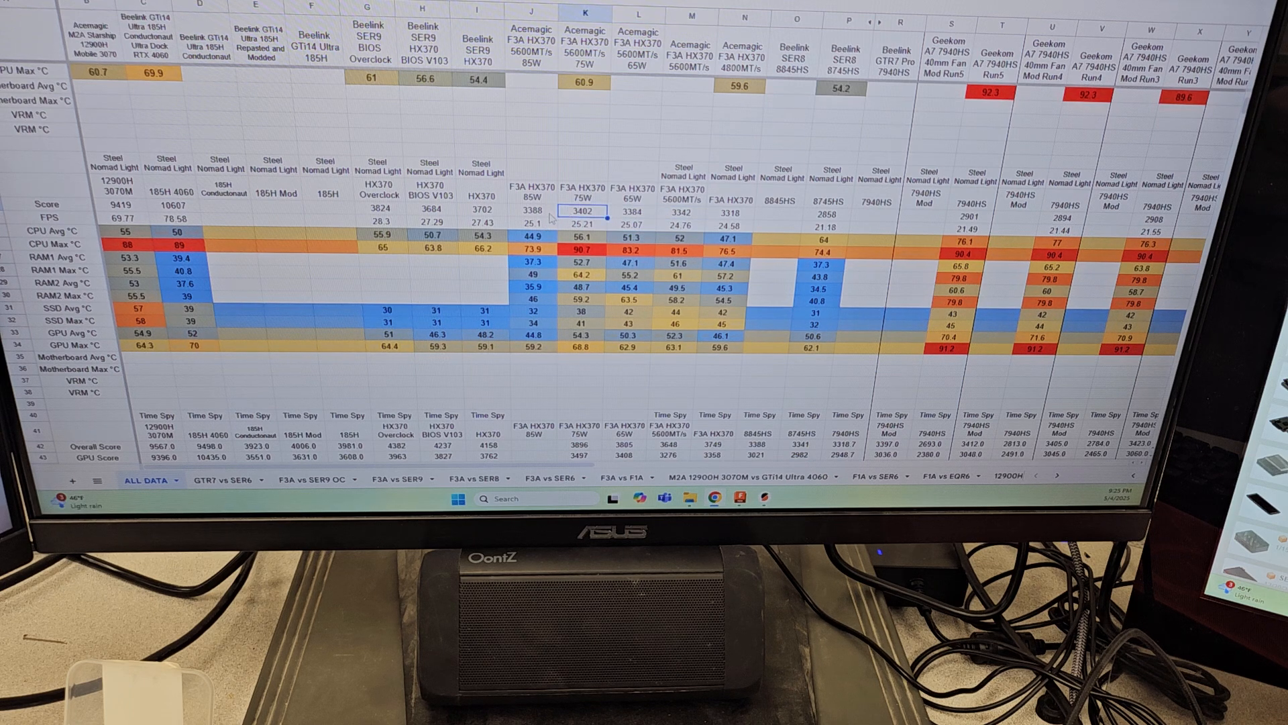
left_click(532, 211)
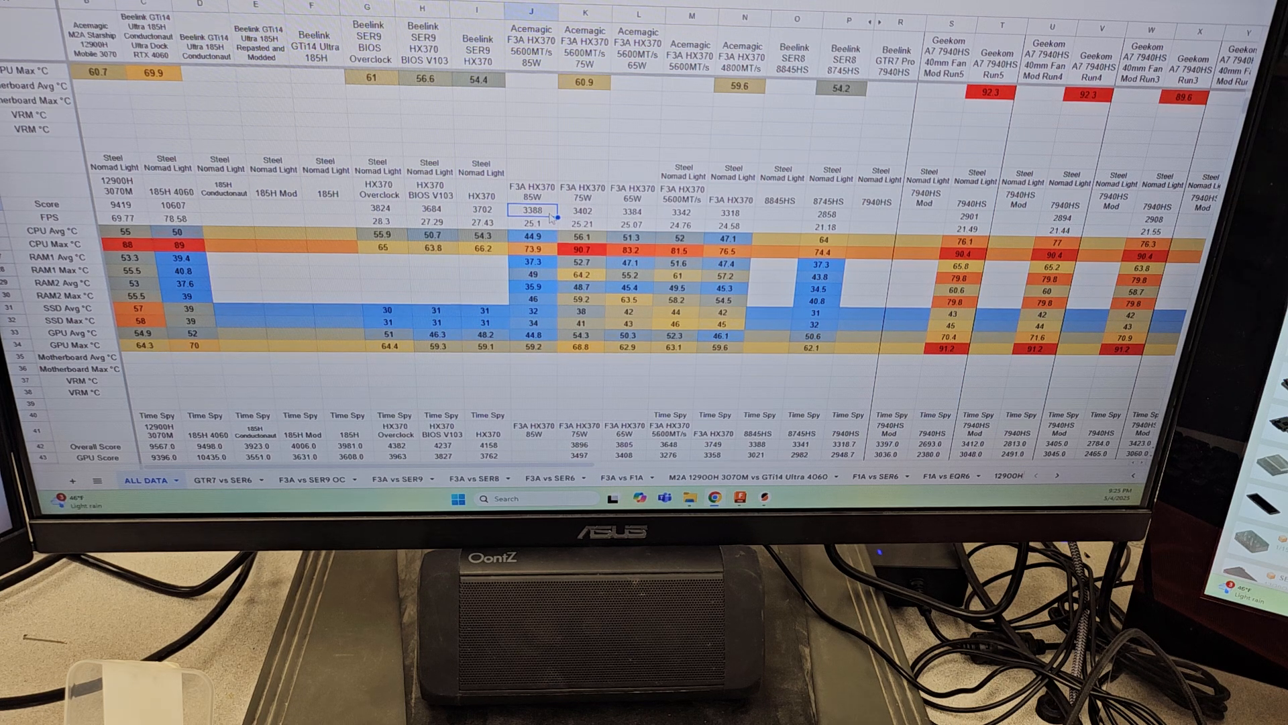
mouse_move(616, 213)
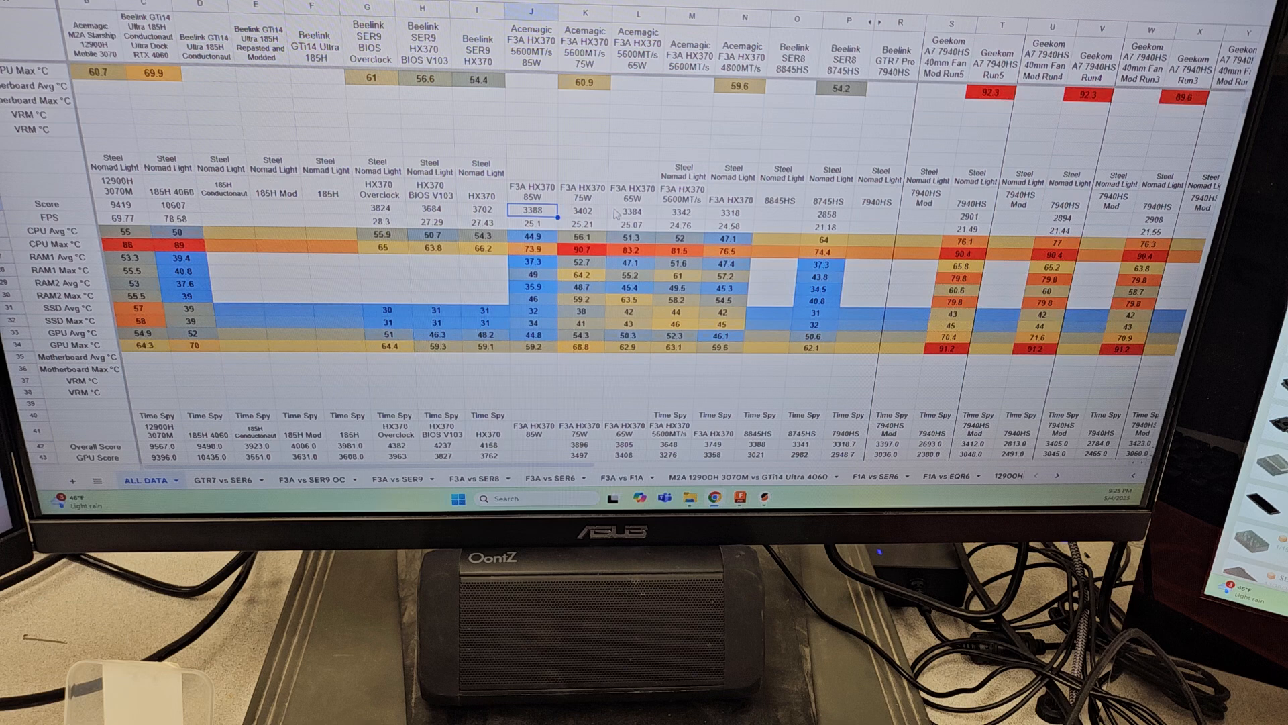
Review Time Spy overall scores 3805/3896 and GPU scores 3276, 3358 and 3497 for the F3A configurations.
scroll("down", 3)
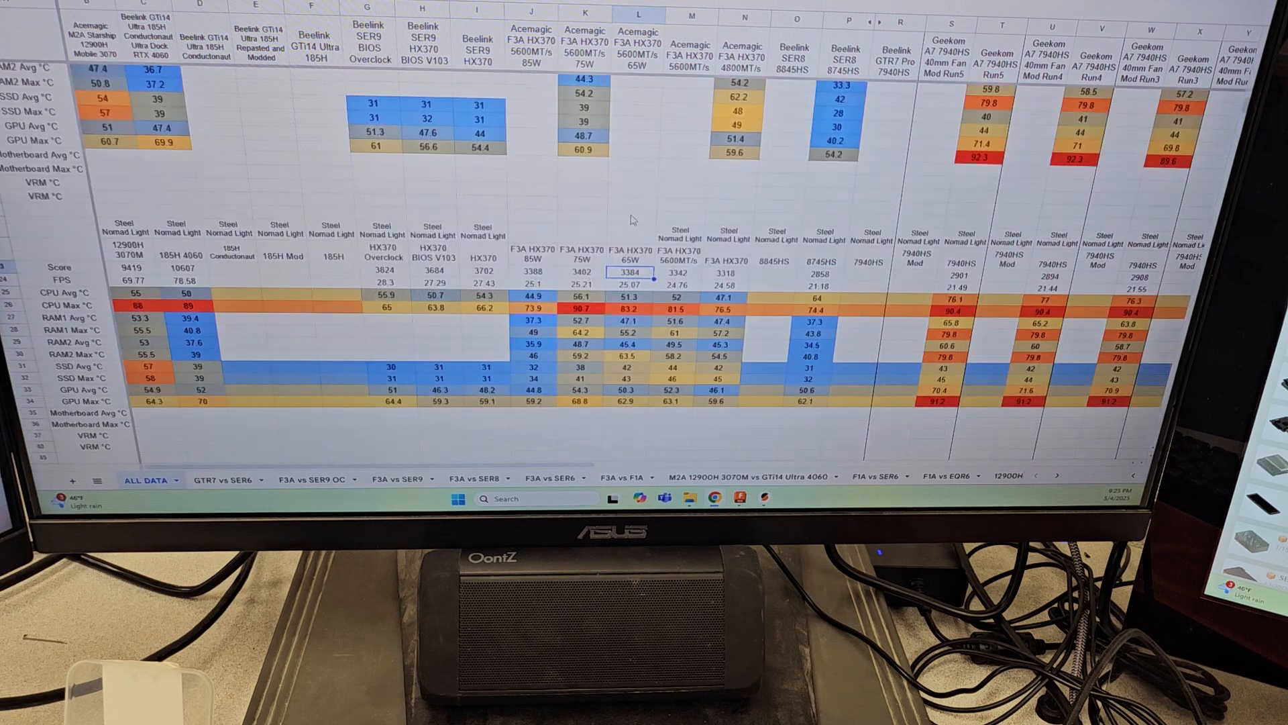
scroll("down", 3)
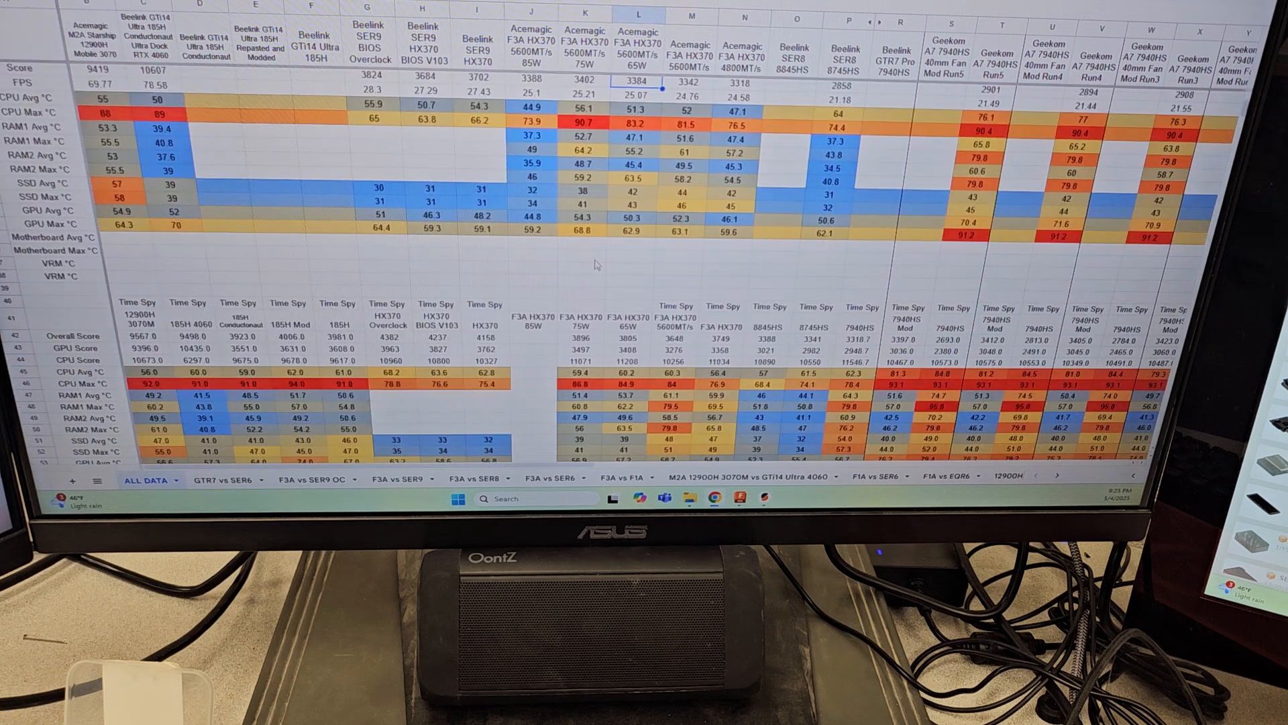
scroll("down", 3)
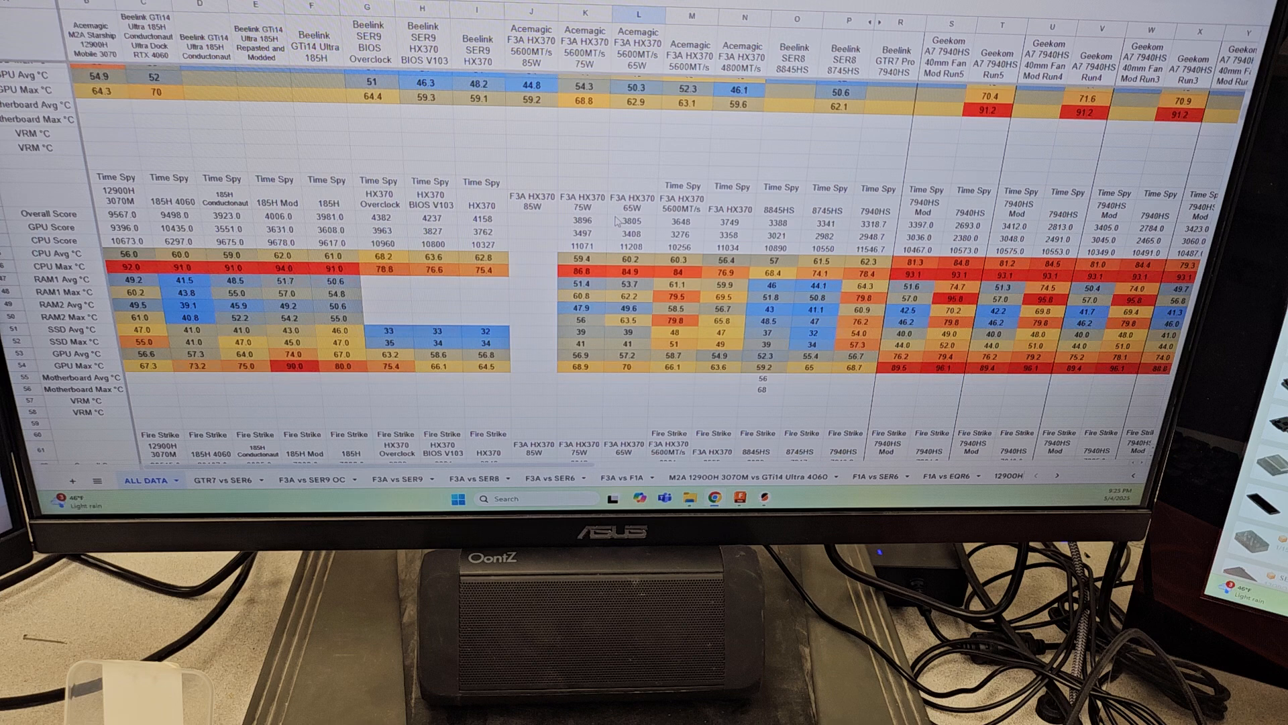
left_click(681, 222)
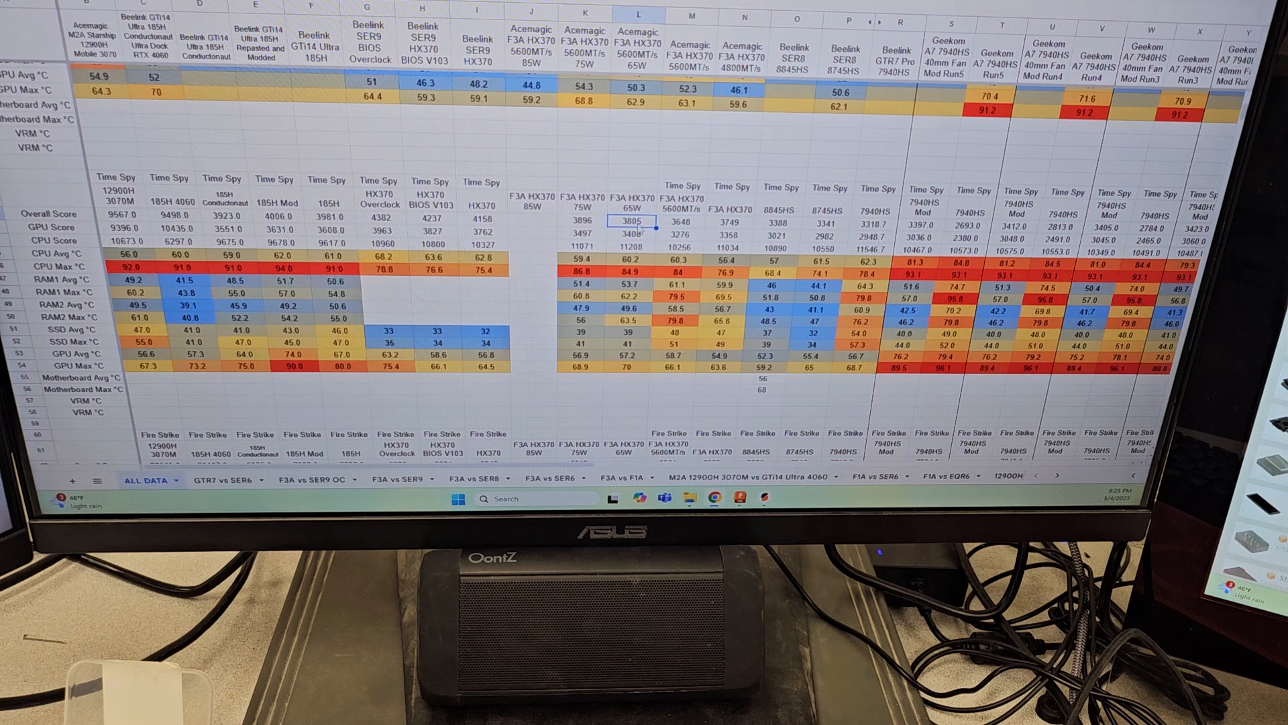
left_click(567, 222)
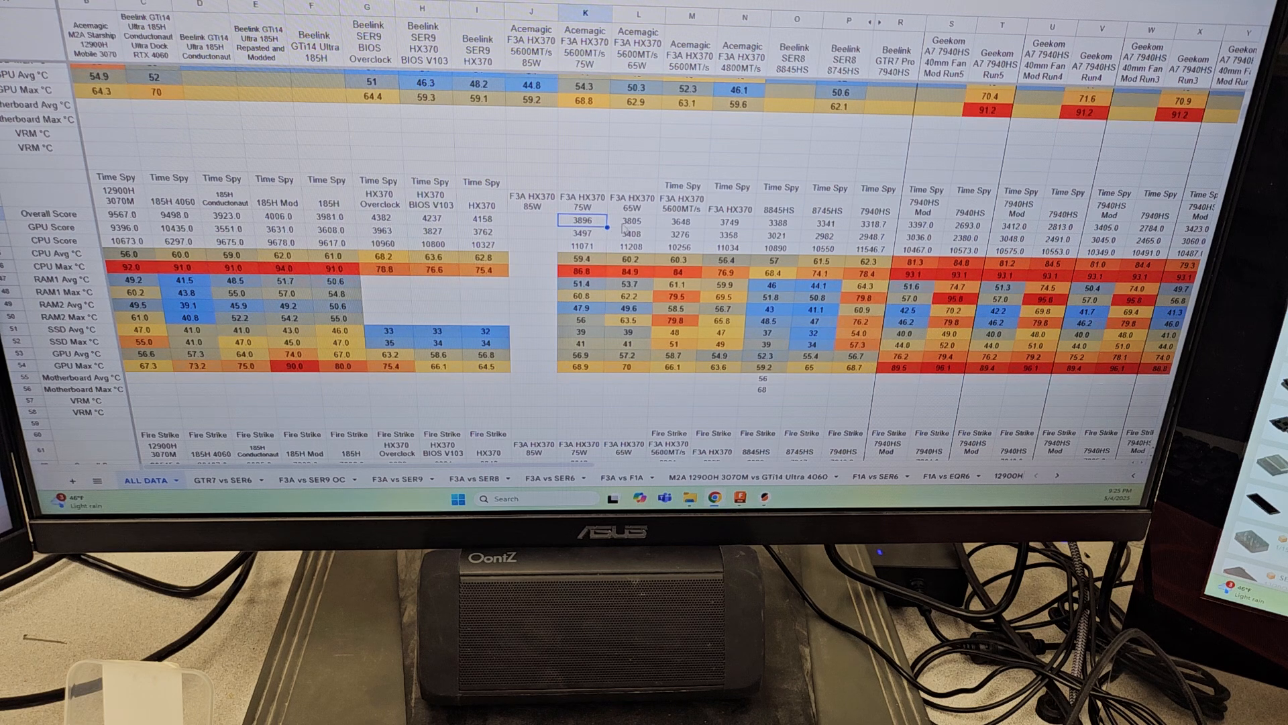
left_click(636, 221)
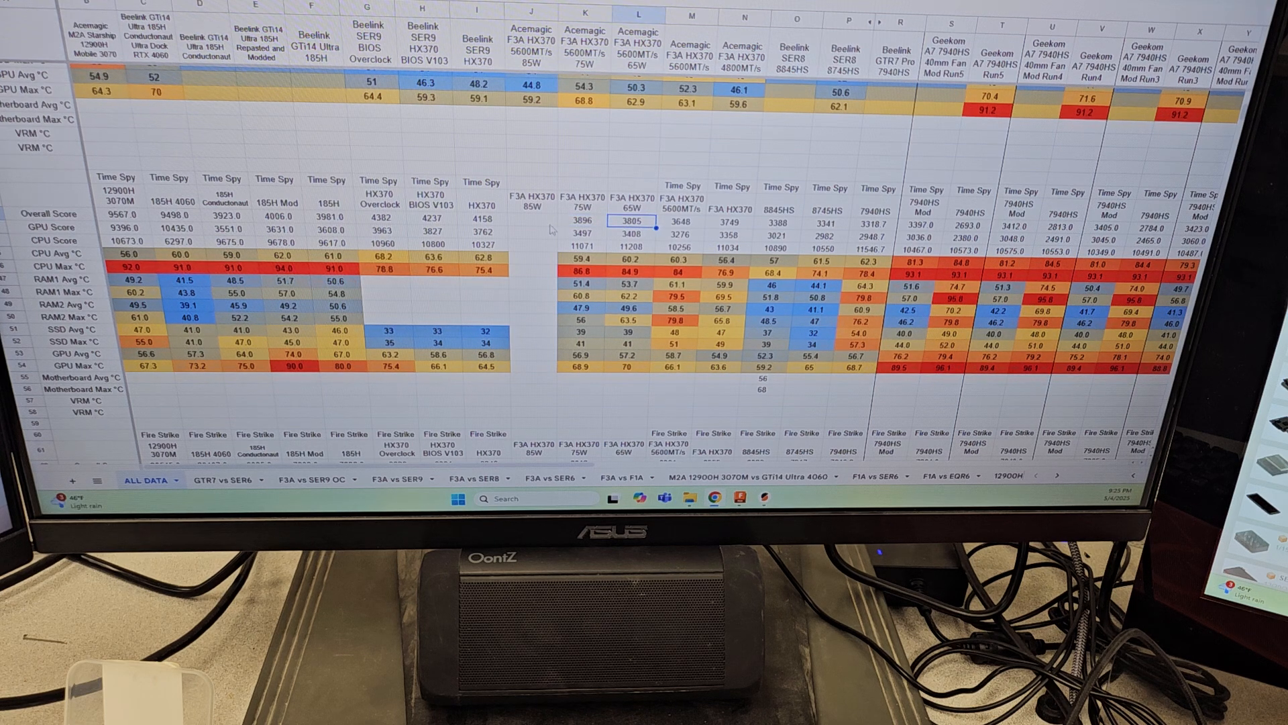
left_click(531, 227)
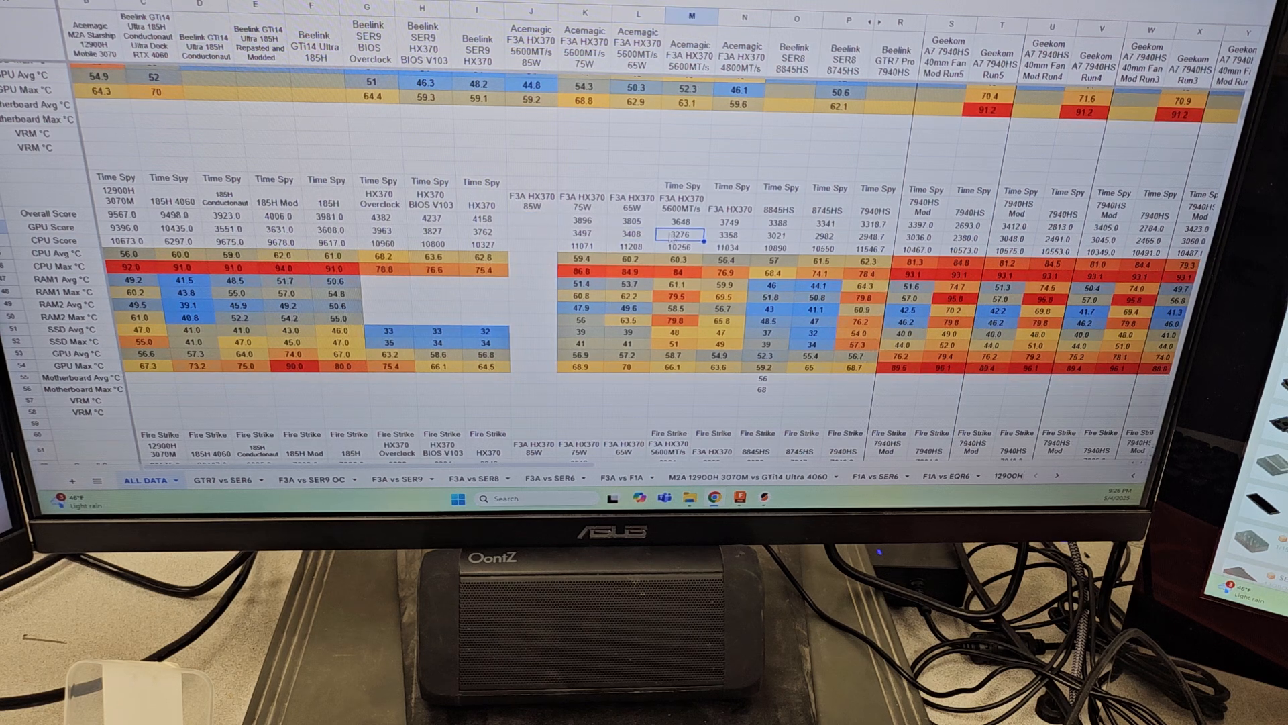
left_click(584, 238)
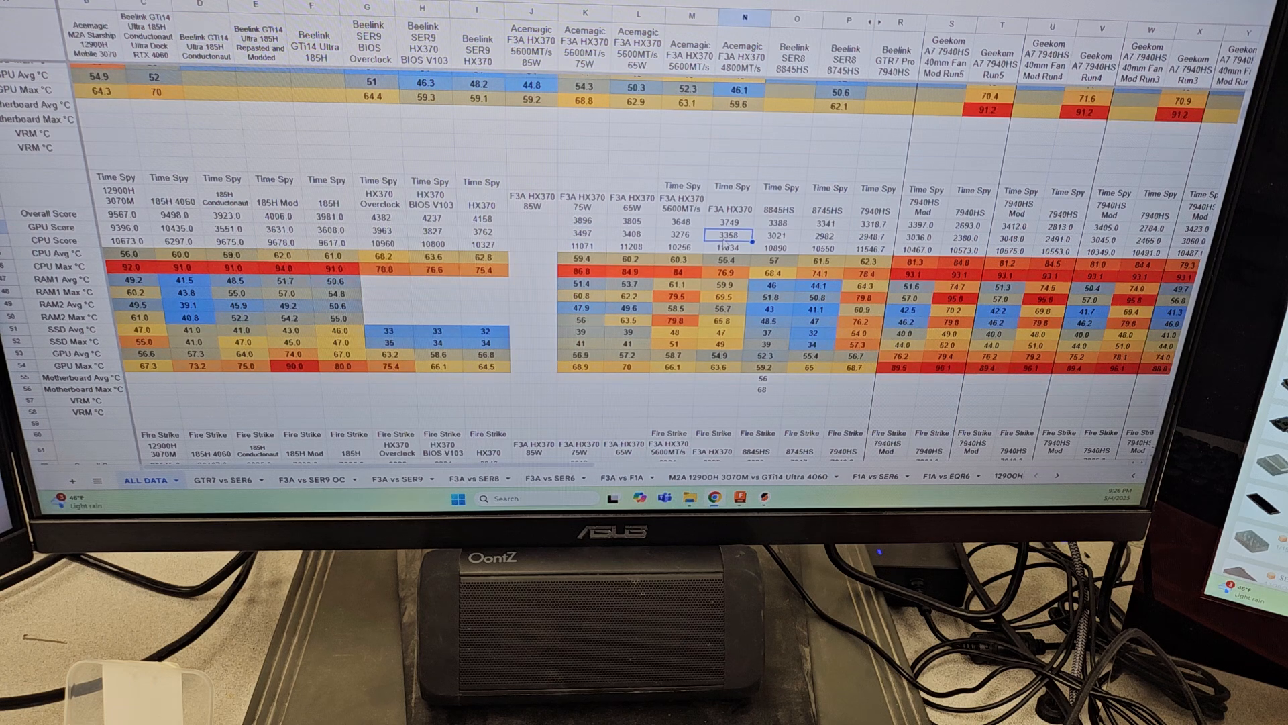
left_click(680, 241)
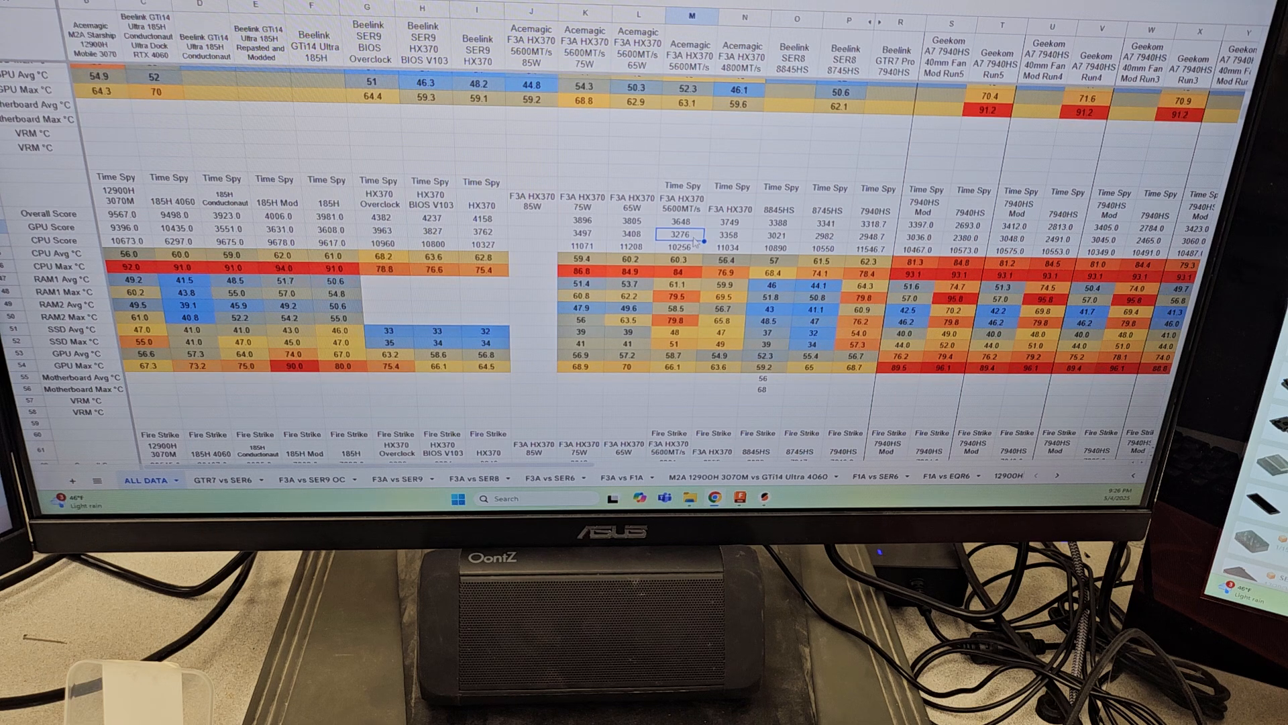
left_click(681, 289)
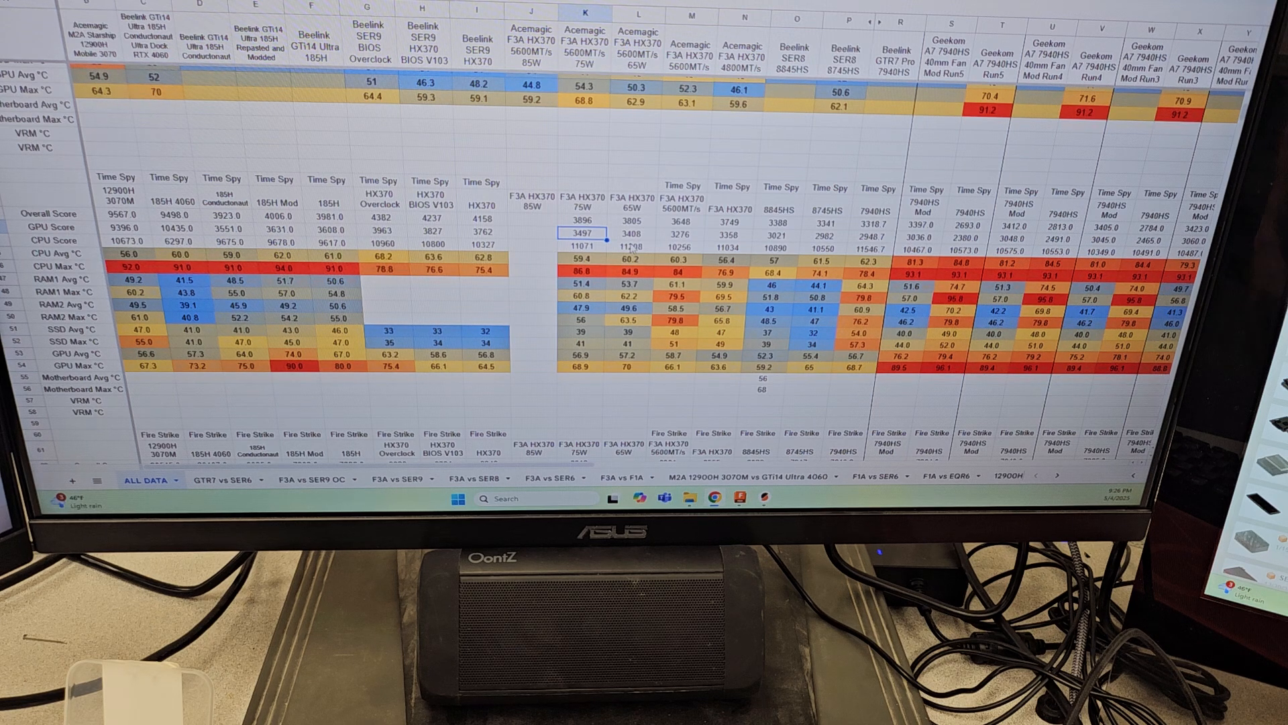
Check the 5600MT/s Fire Strike overall score 8361, then scroll down to the Night Raid table.
scroll("down", 3)
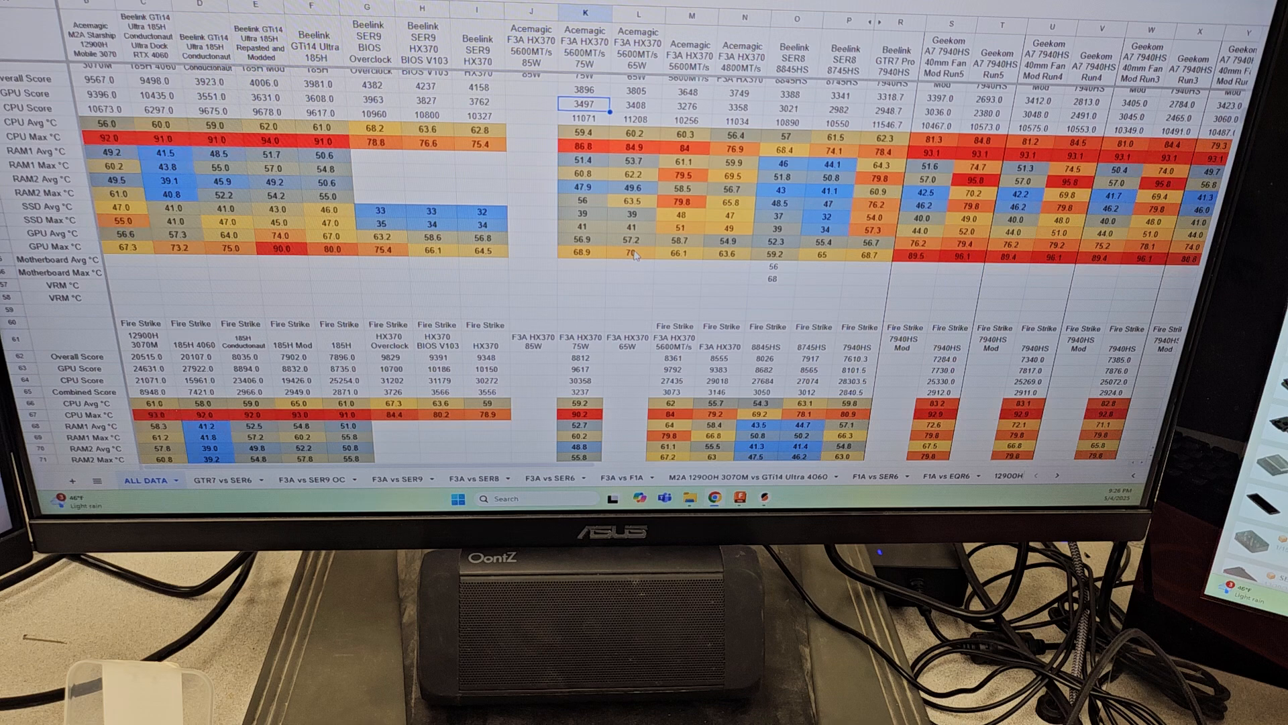
scroll("down", 3)
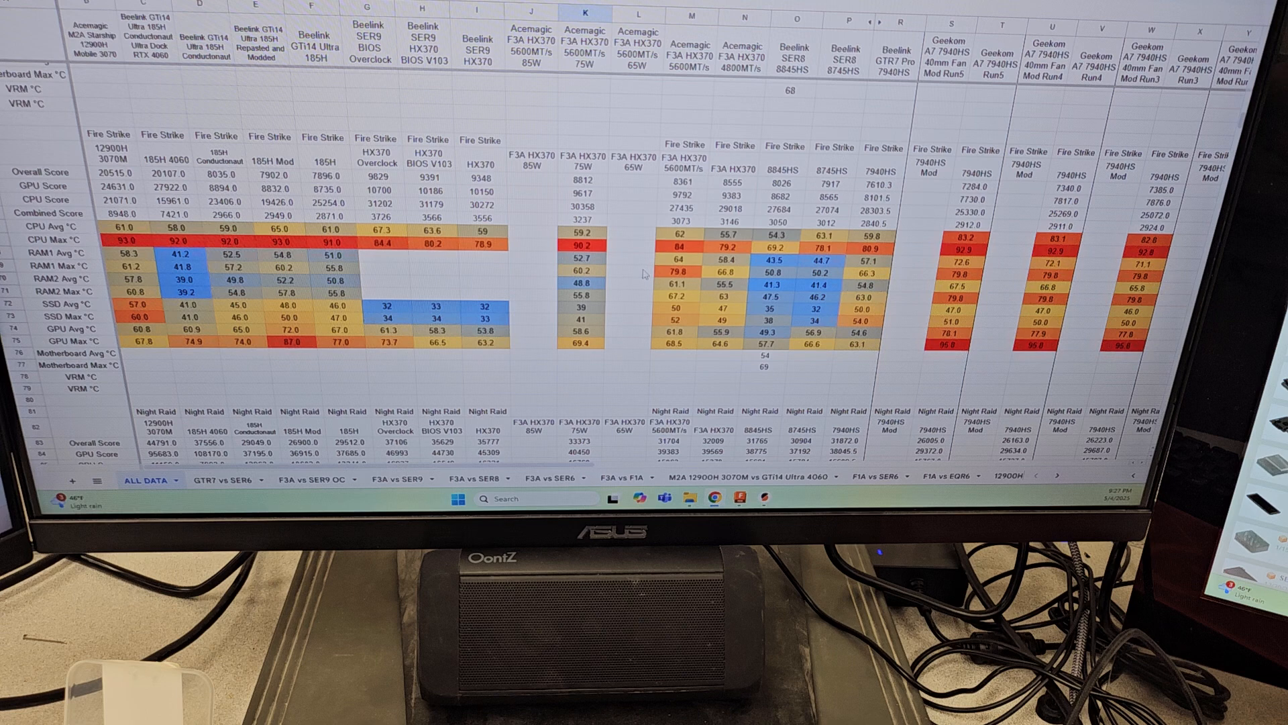
mouse_move(600, 250)
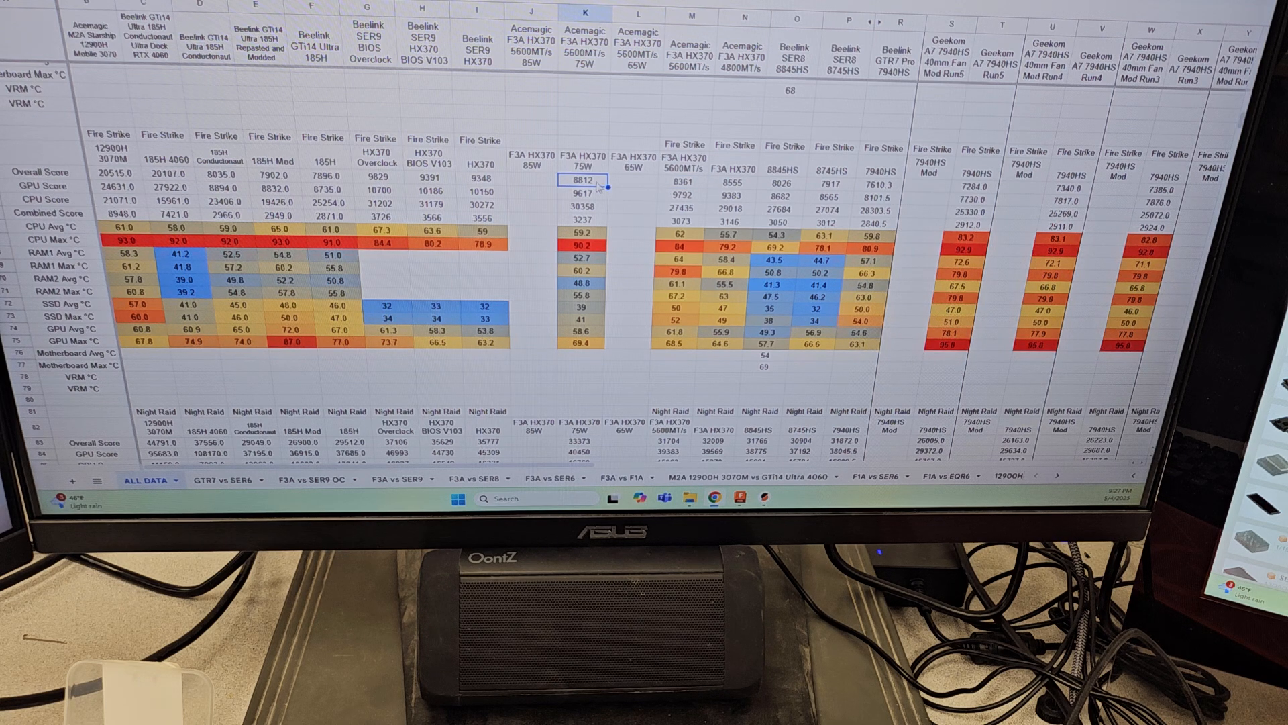
mouse_move(624, 179)
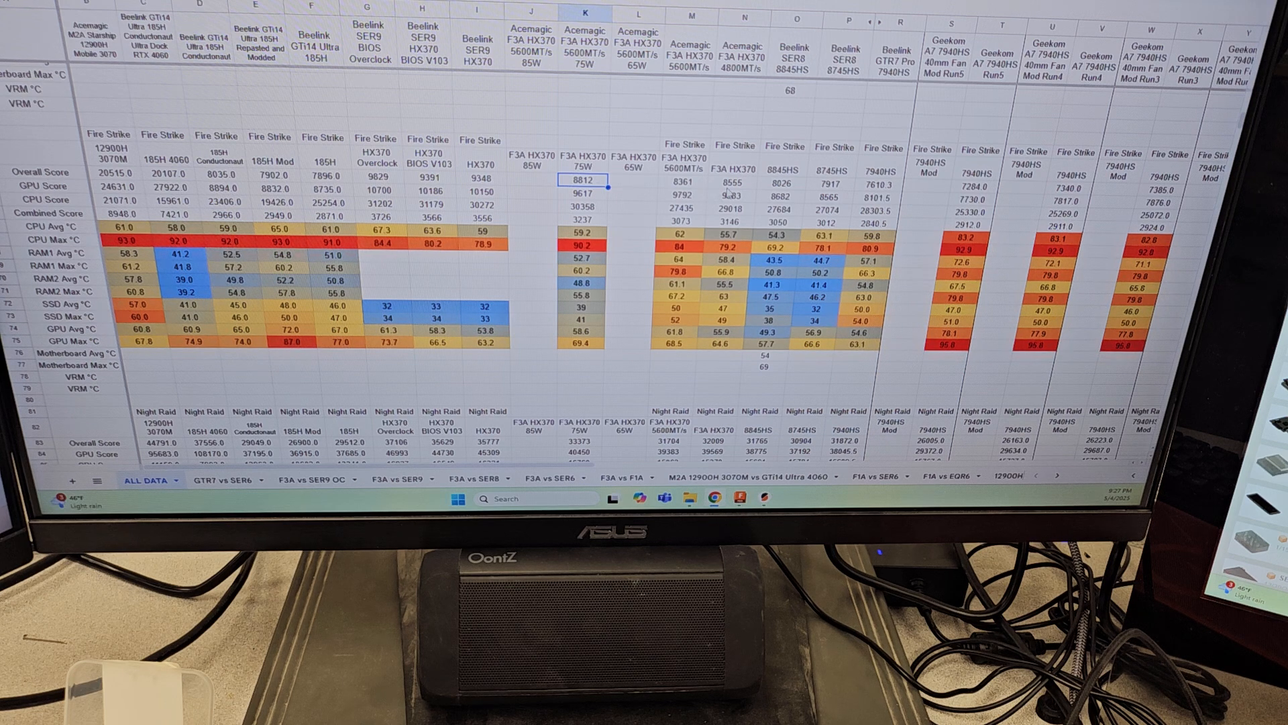
left_click(729, 195)
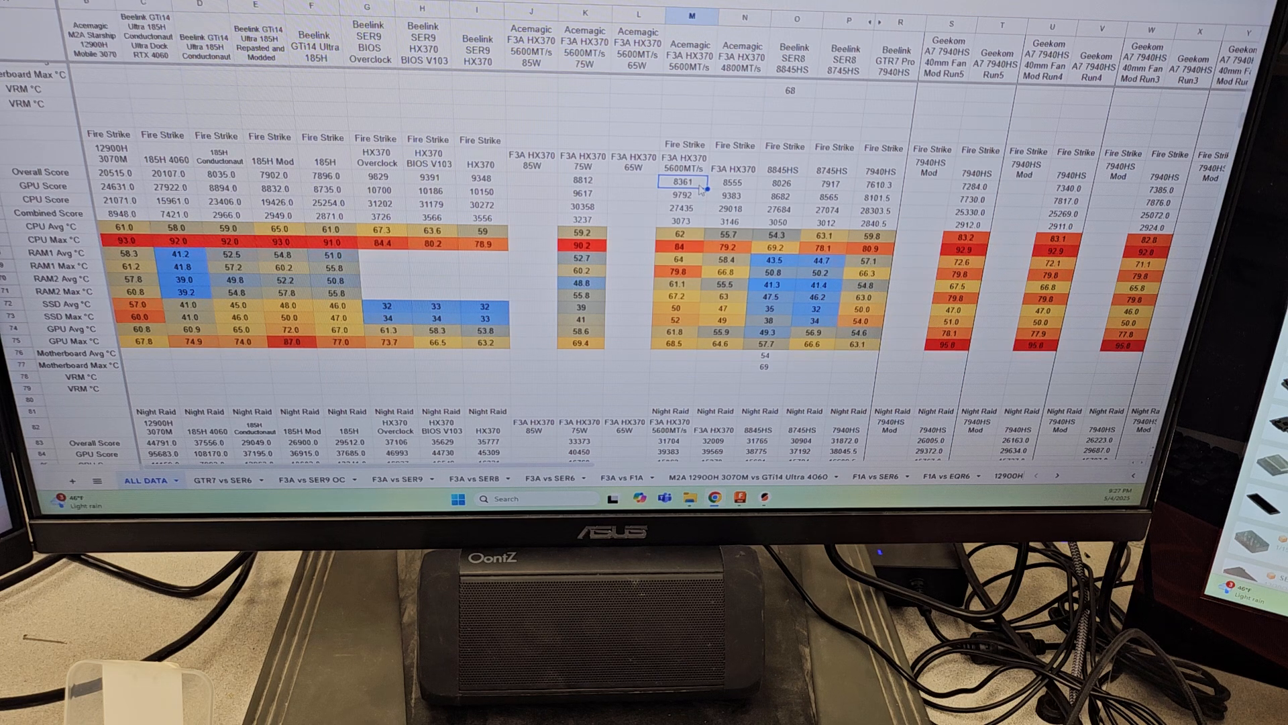
left_click(684, 212)
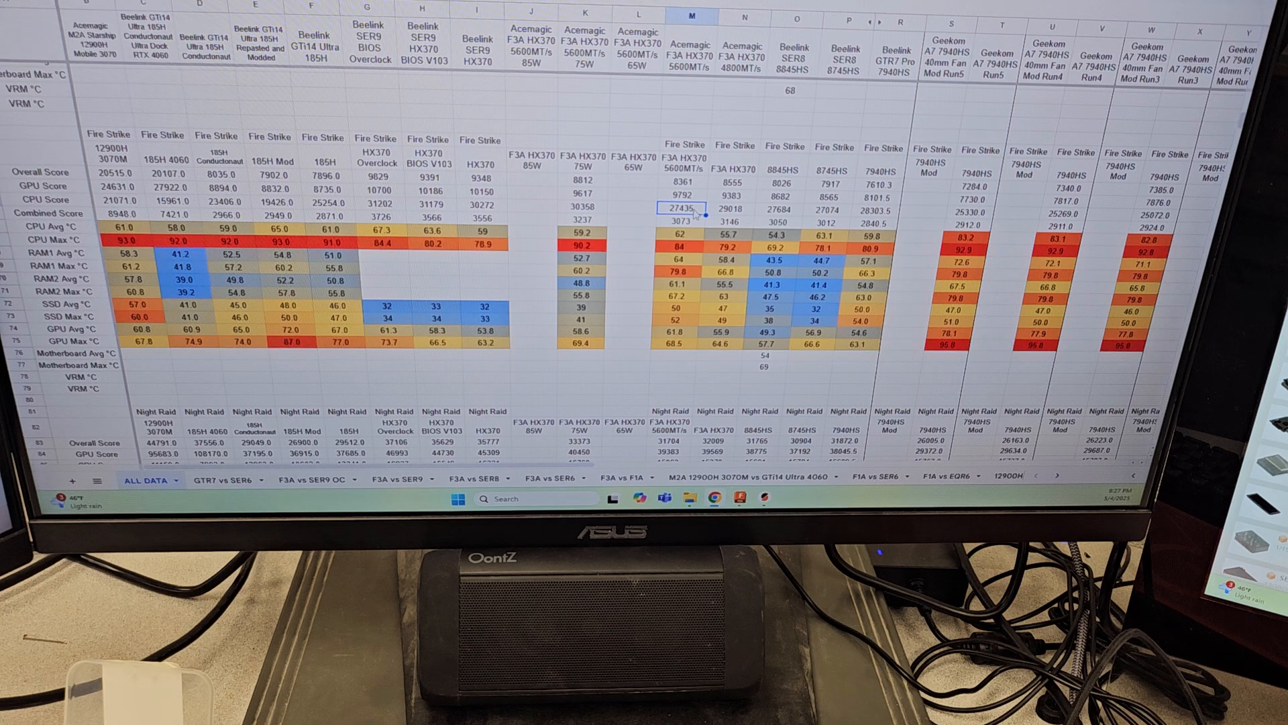
scroll("down", 3)
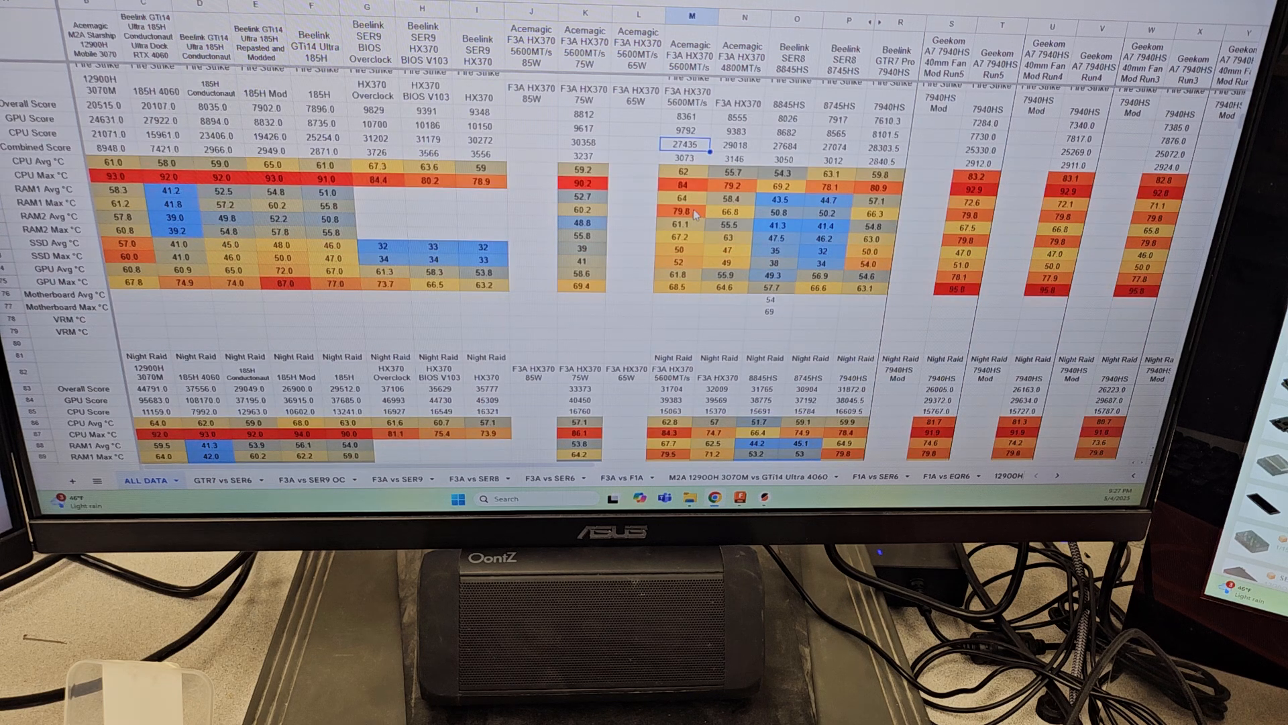
scroll("down", 3)
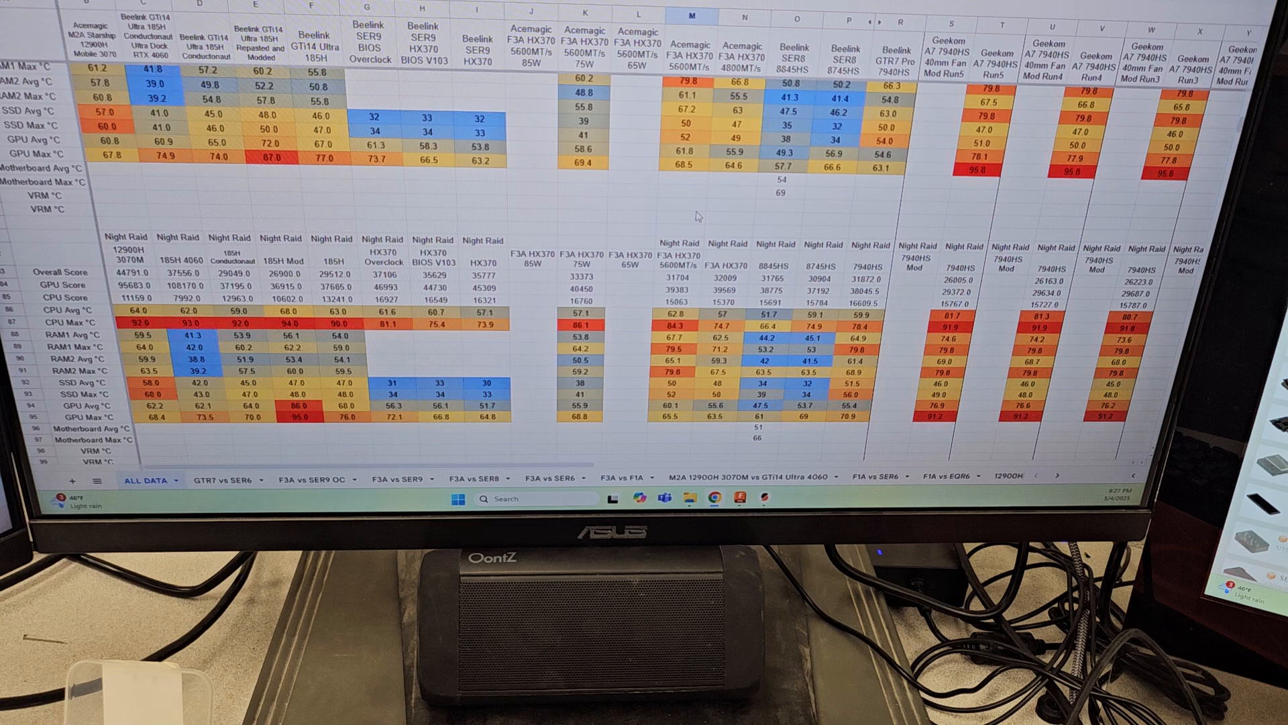
Point out the Night Raid overall scores 33373 (75W) and 31704 (5600MT/s) and the 75W GPU score 40450.
scroll("down", 3)
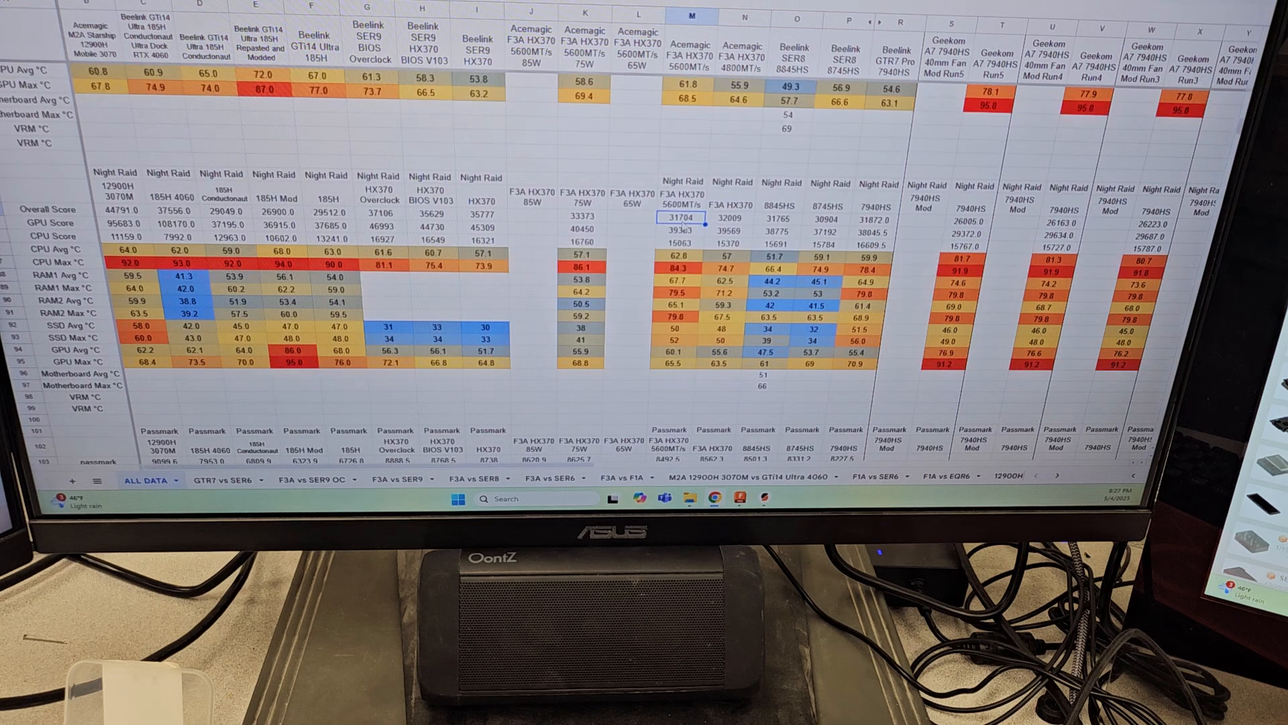
left_click(585, 216)
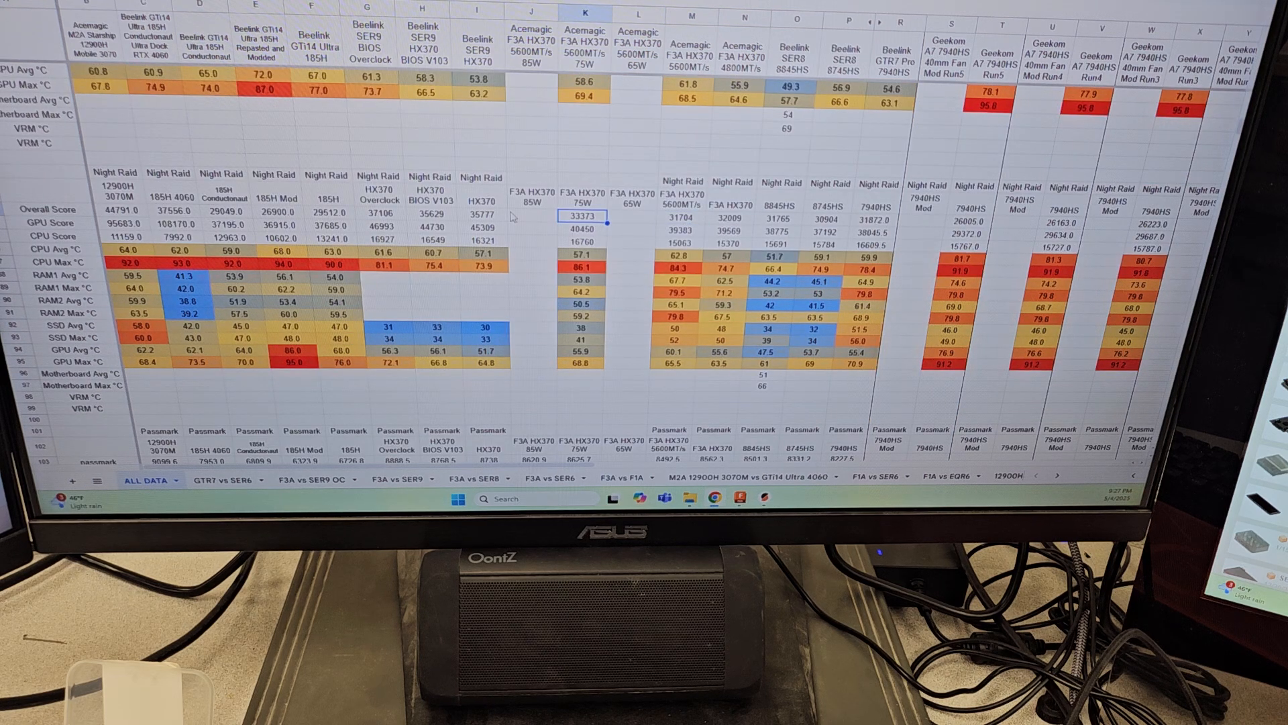
left_click(681, 223)
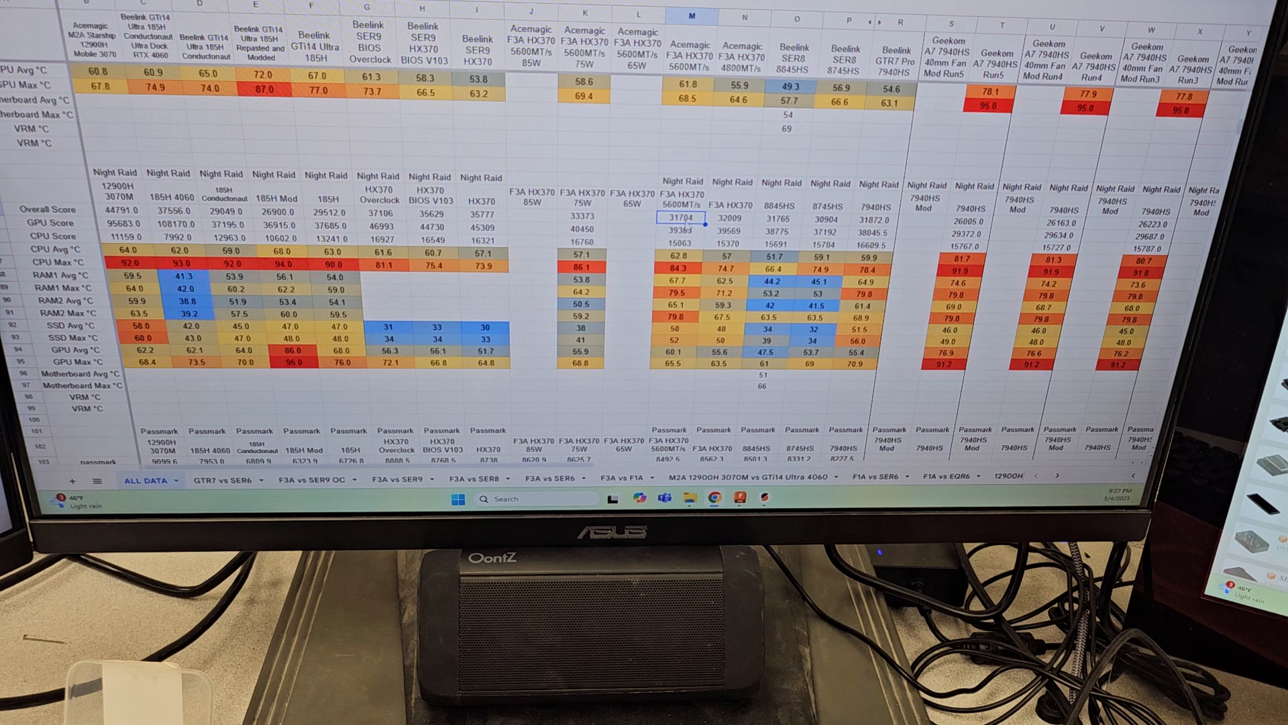
mouse_move(626, 241)
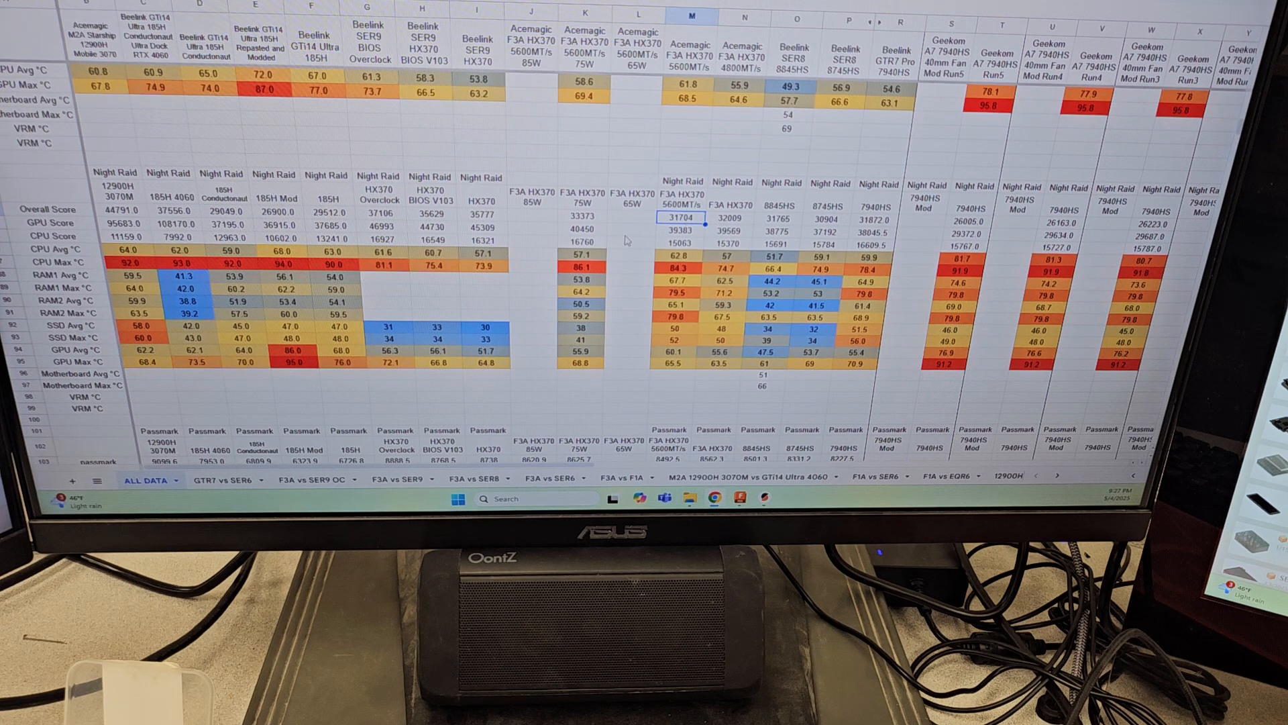
left_click(719, 216)
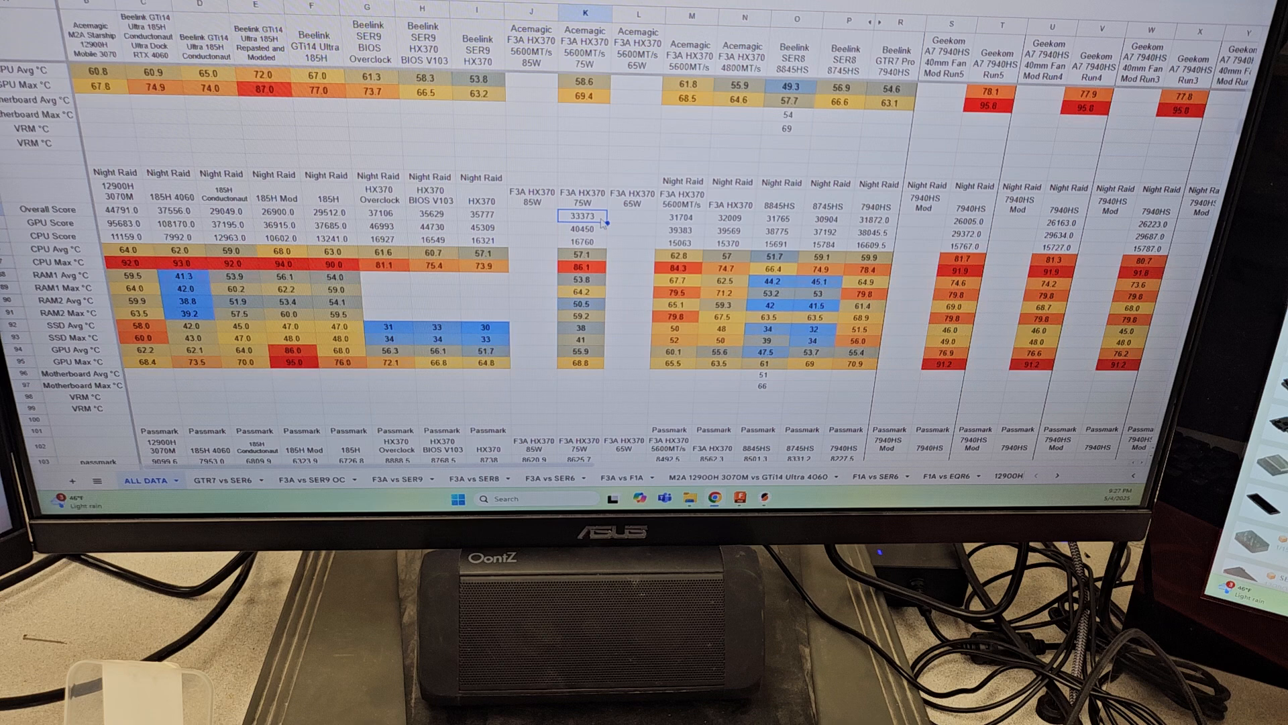
left_click(582, 228)
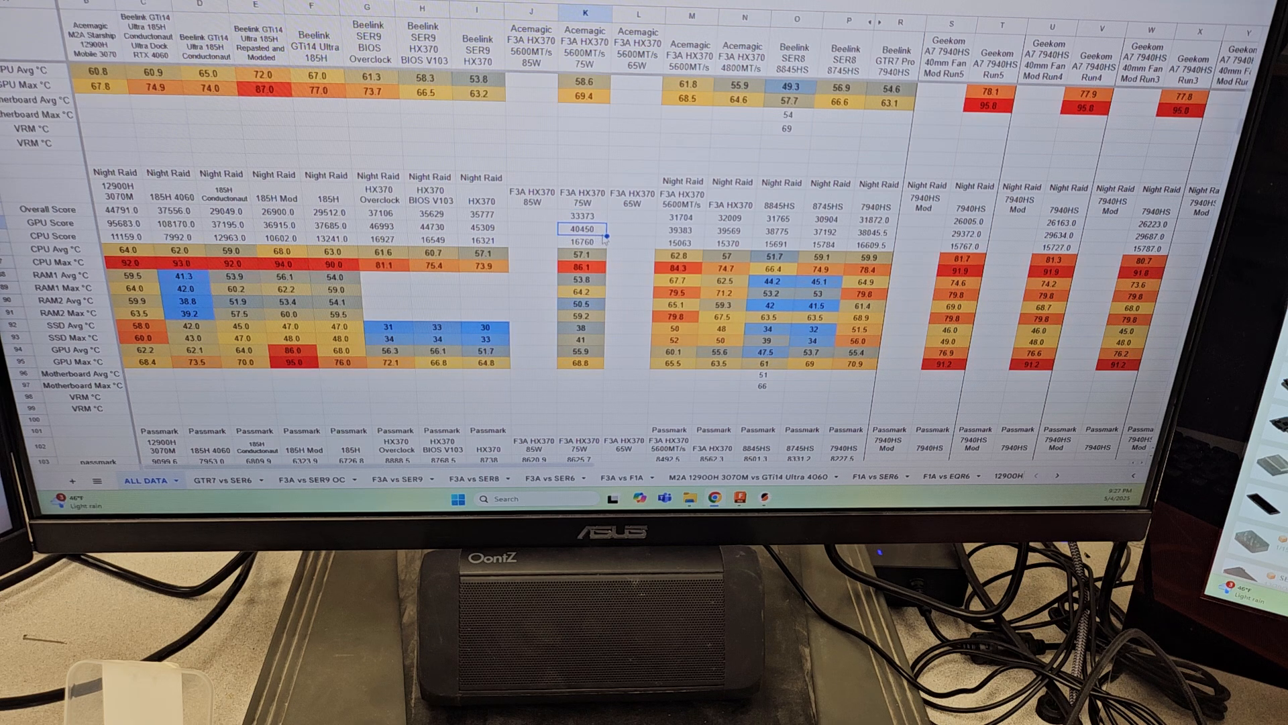
Point out the 75W CPU and 4800MT/s GPU max temperatures while scrolling toward the Passmark table.
scroll("down", 3)
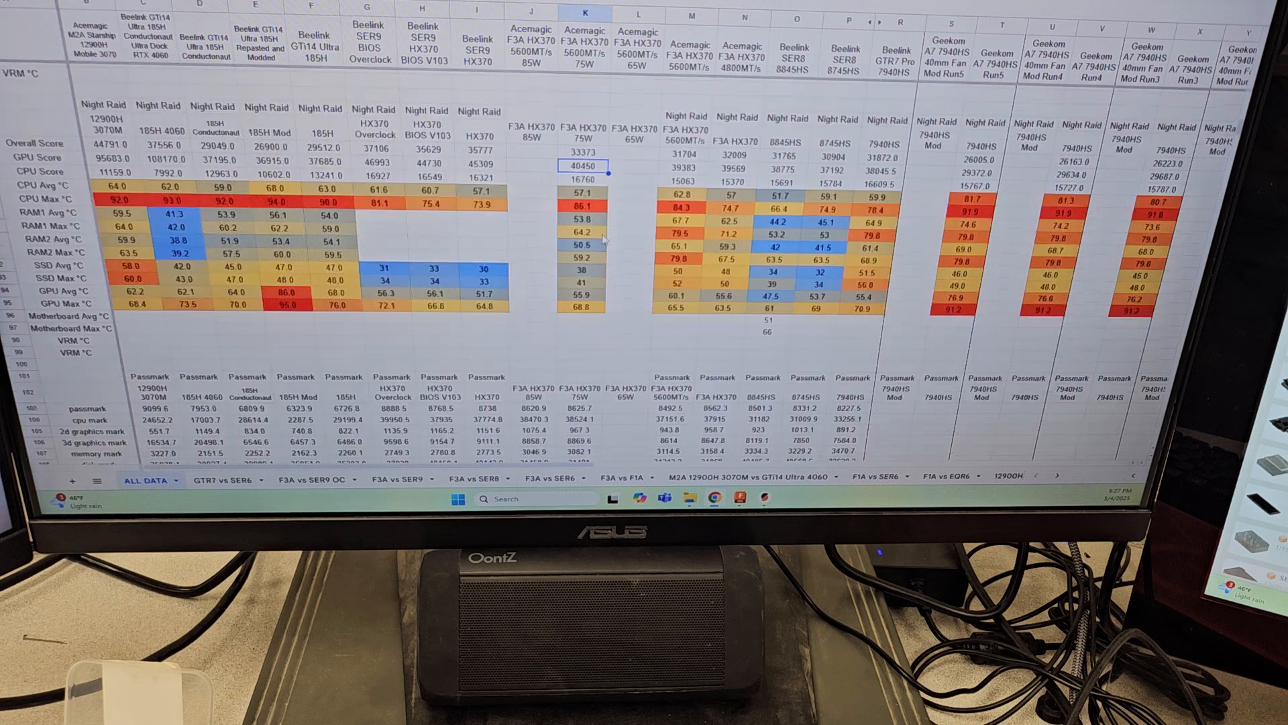
scroll("down", 3)
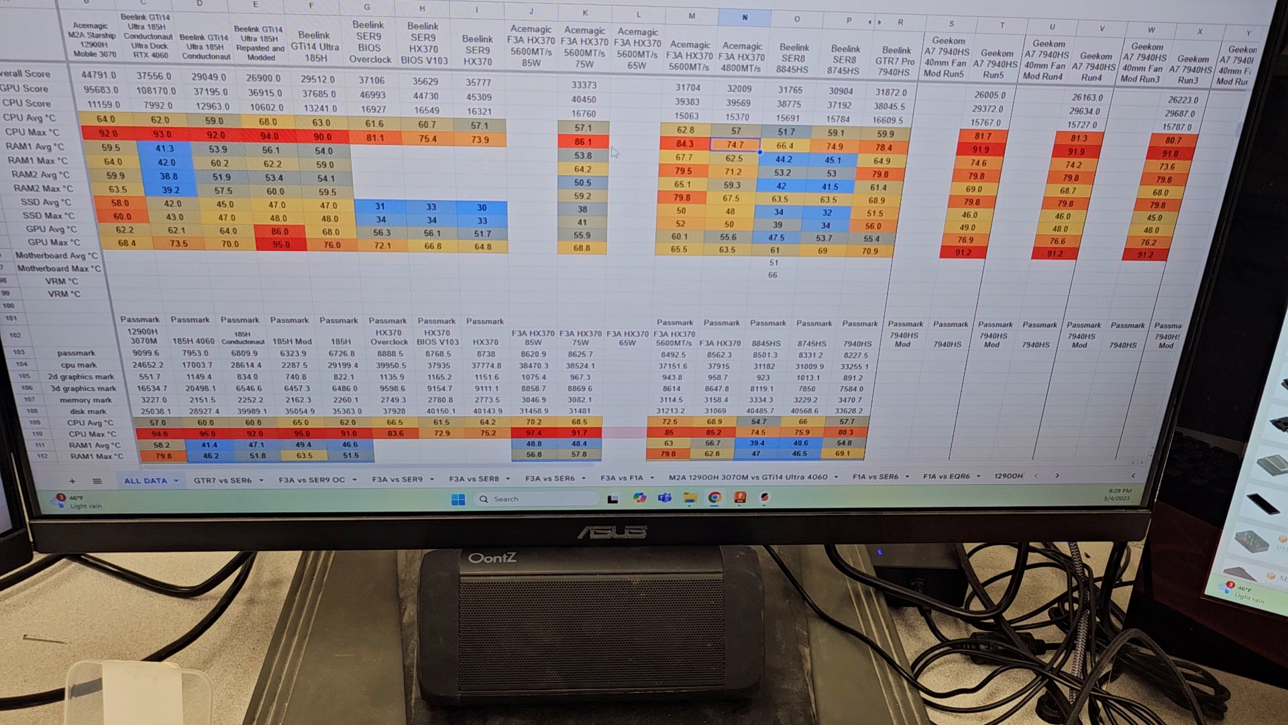
left_click(585, 18)
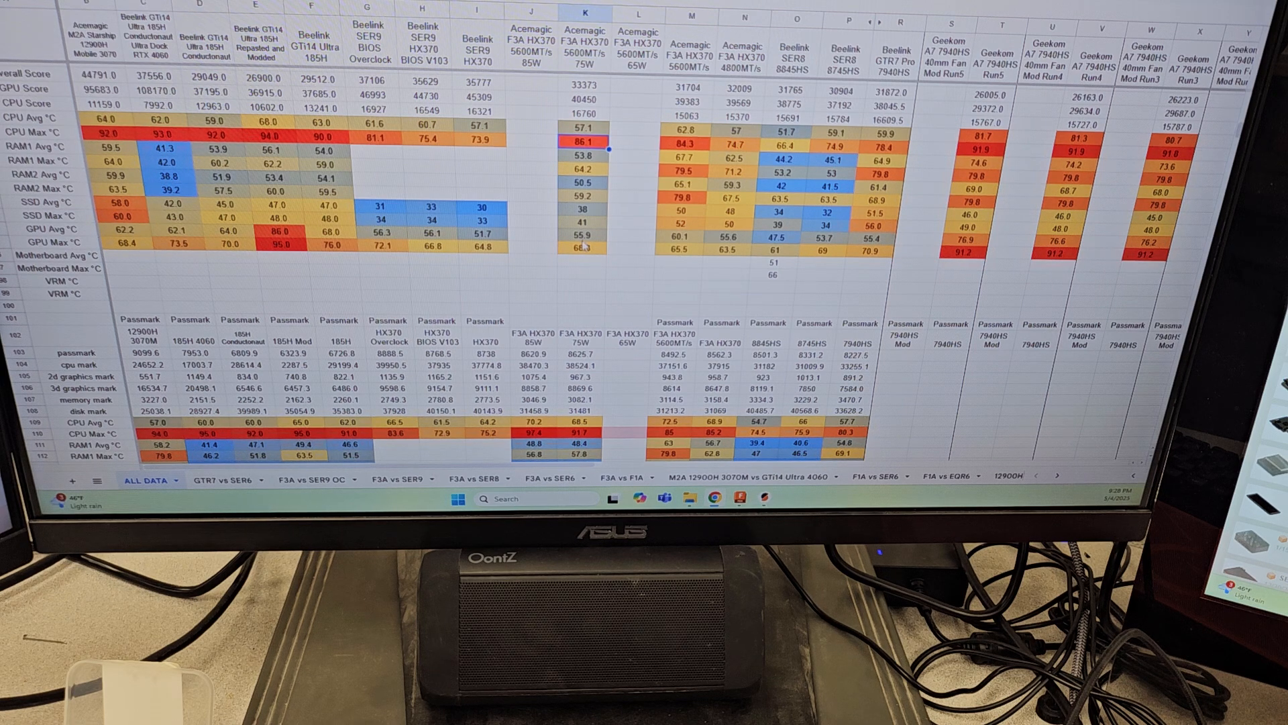
left_click(715, 253)
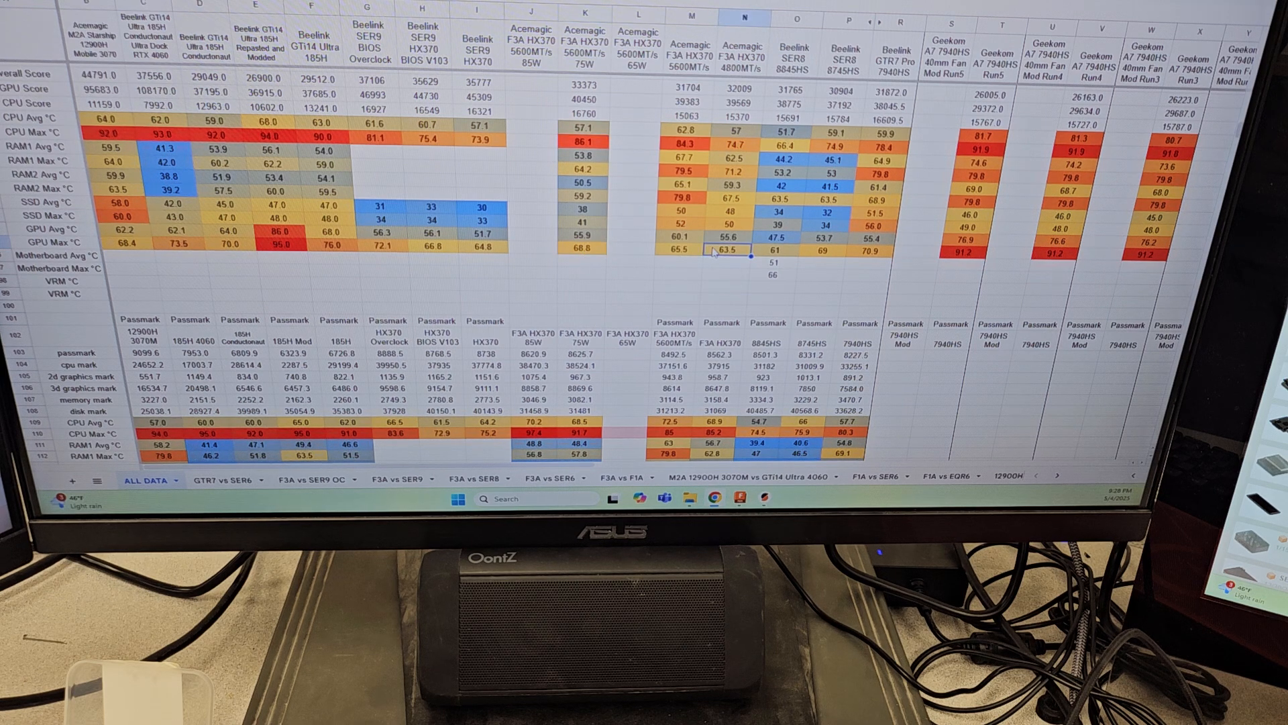
scroll("down", 3)
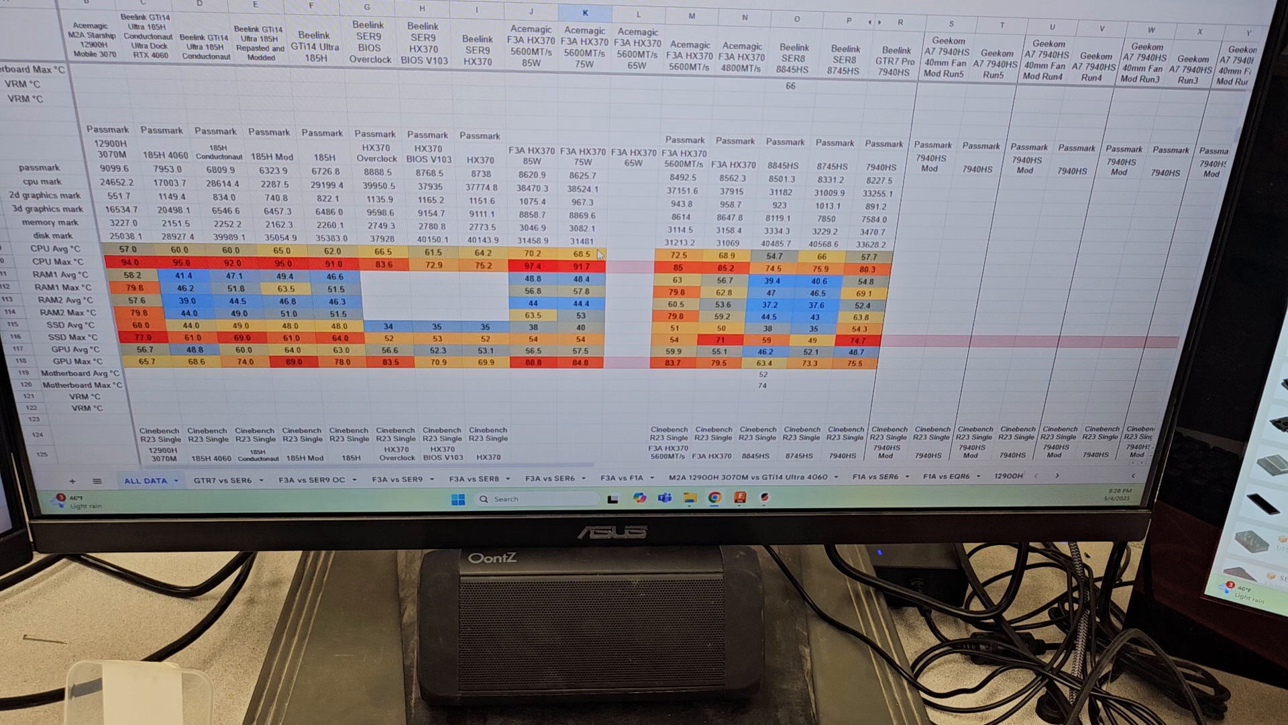
left_click(581, 215)
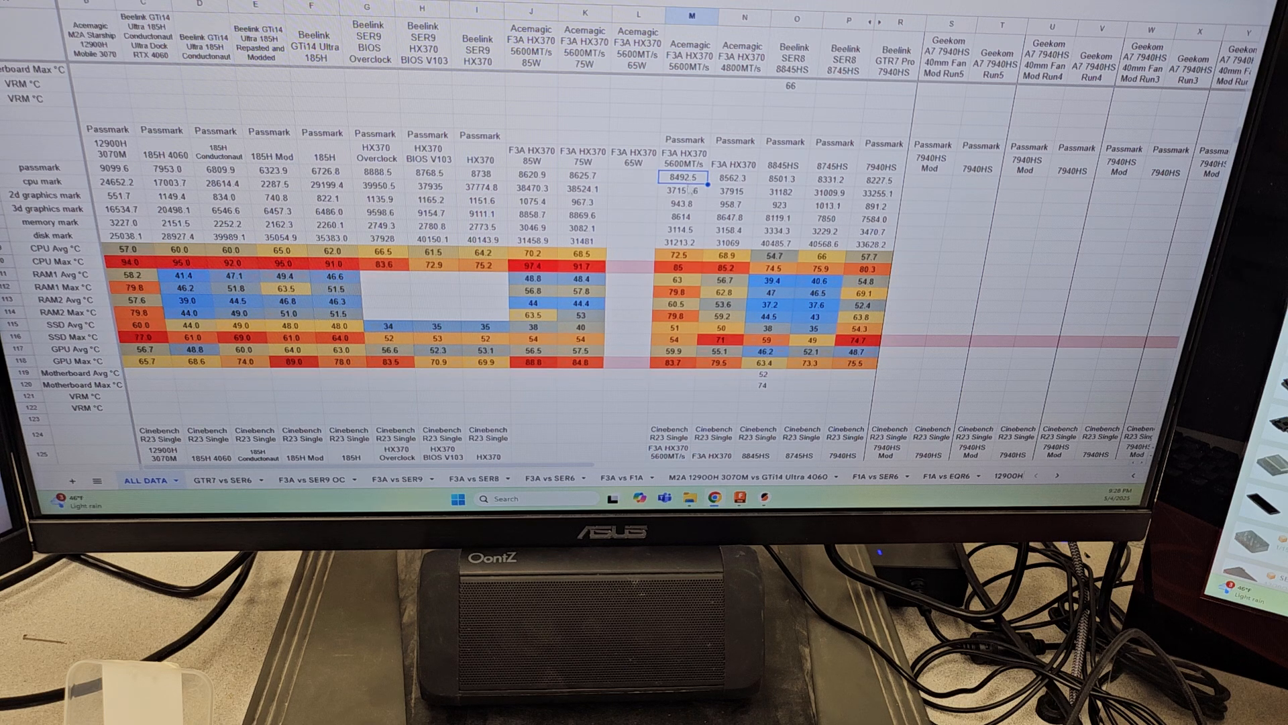
left_click(682, 212)
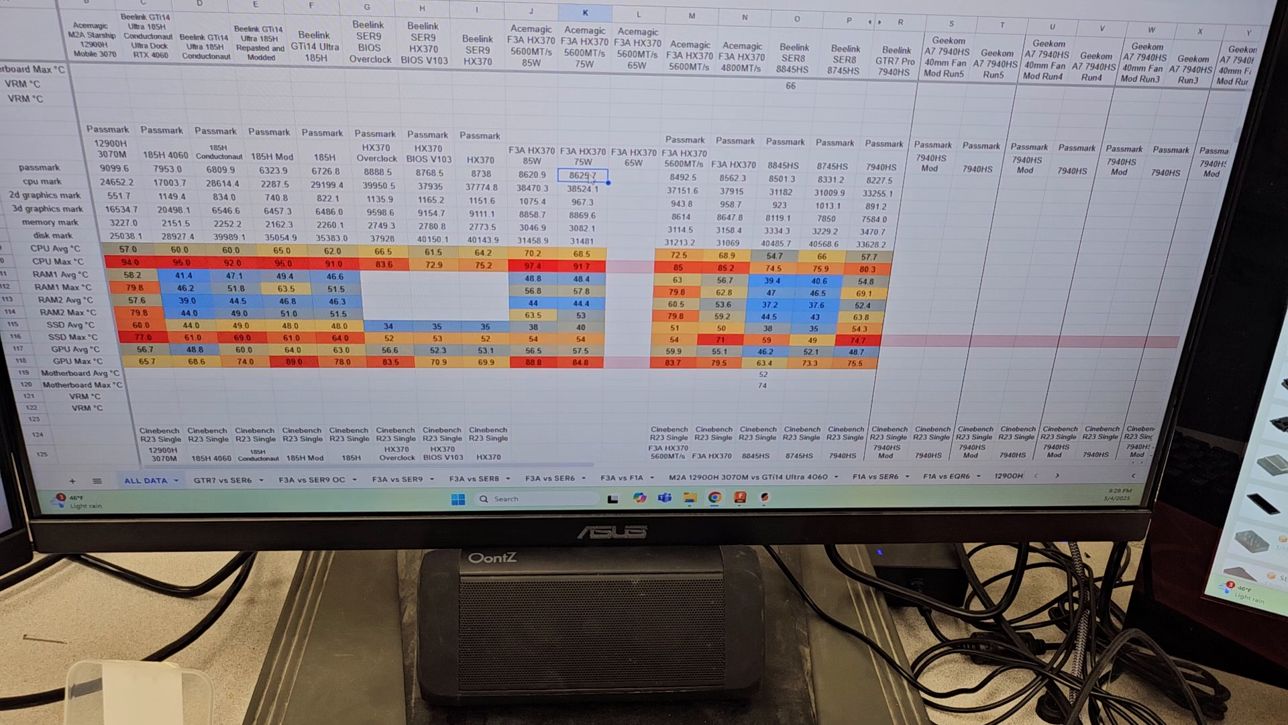
left_click(532, 174)
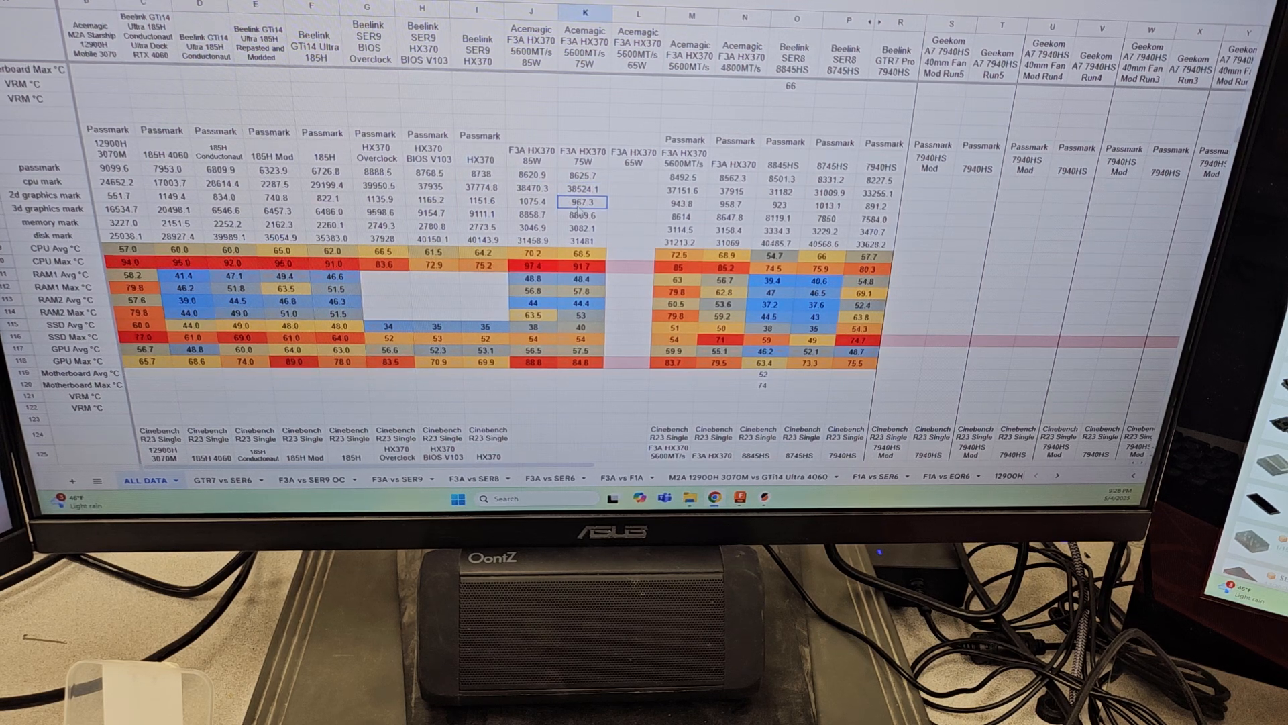
left_click(531, 175)
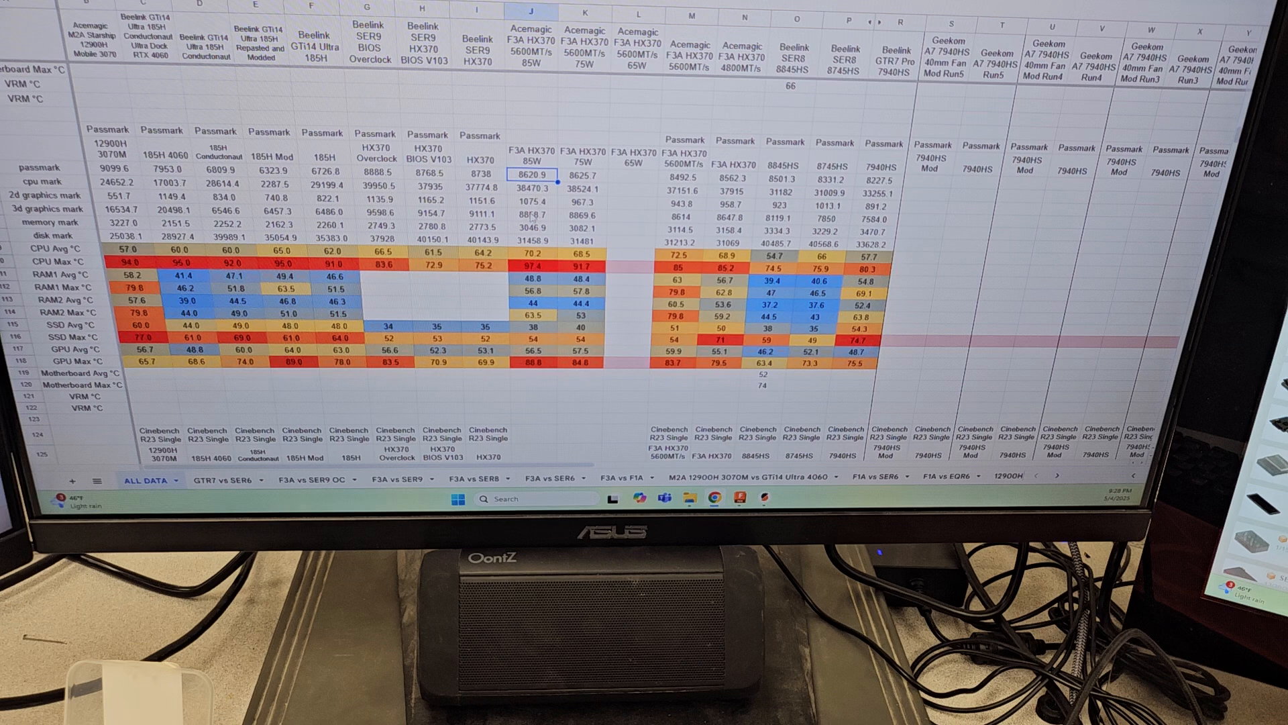
left_click(532, 219)
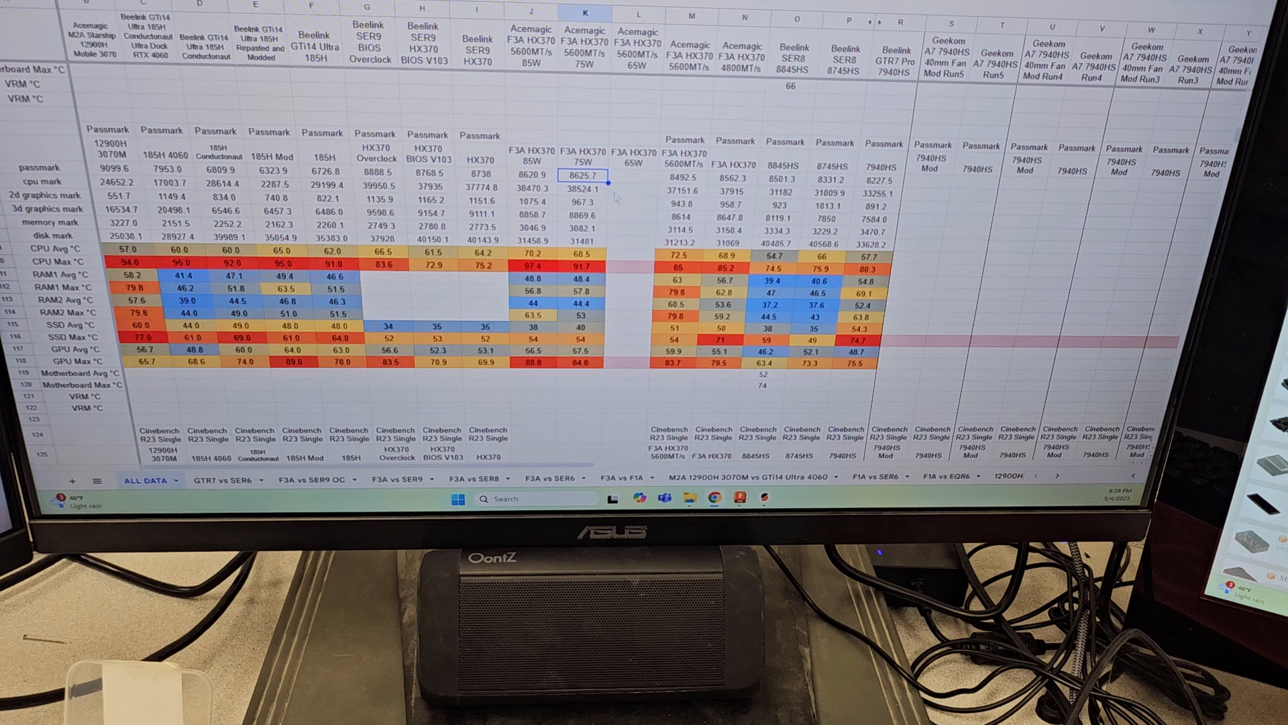
left_click(531, 184)
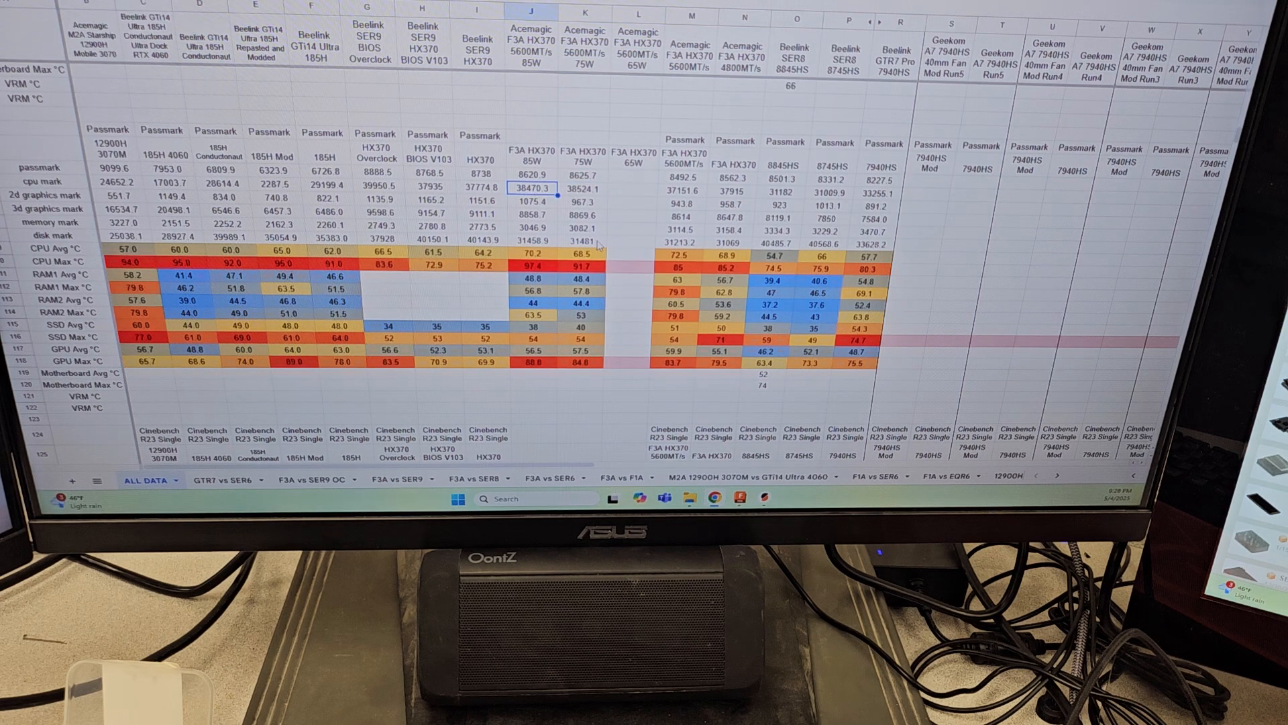
left_click(530, 201)
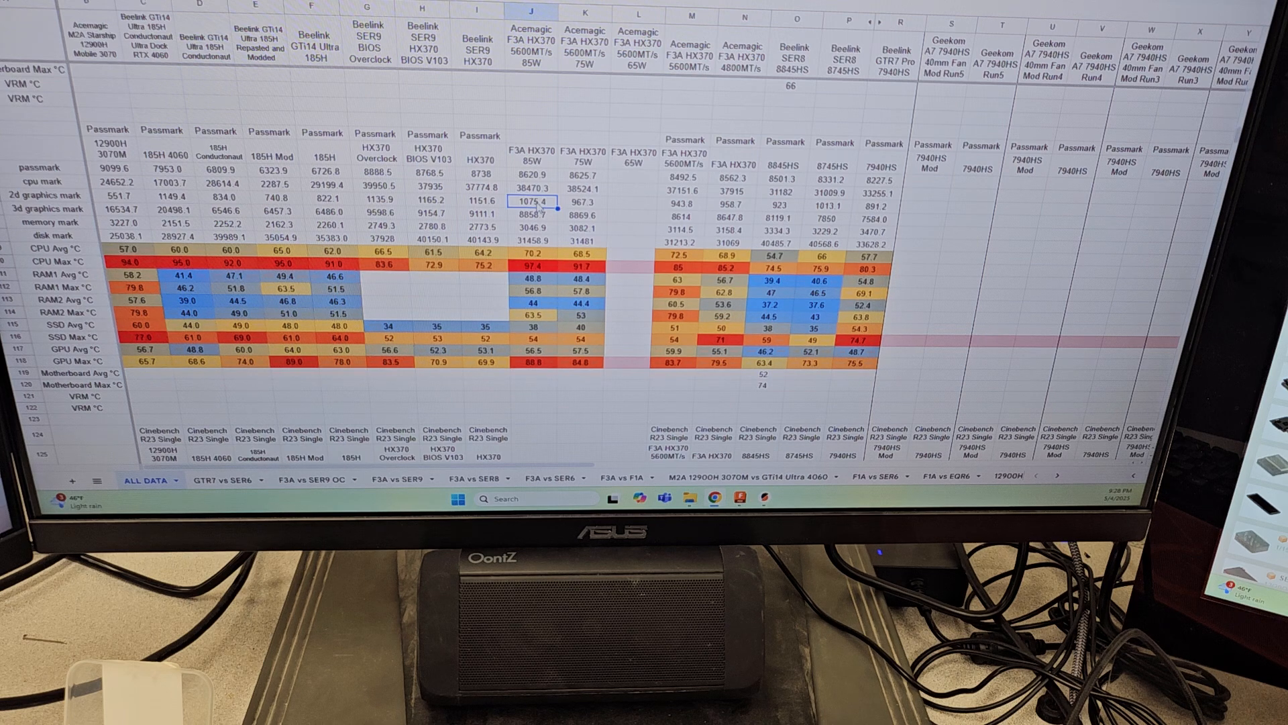
mouse_move(640, 204)
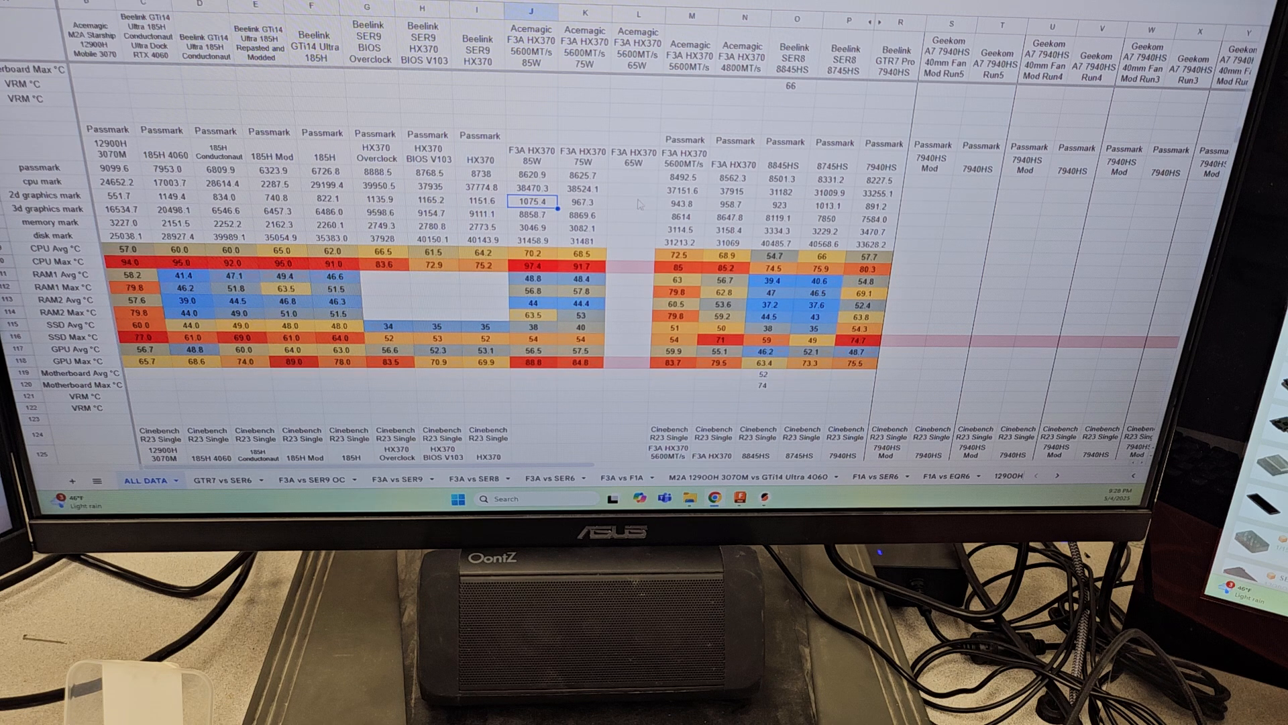
Point out the 5600MT/s Cinebench R23 single-core temperatures and multithread score 20051.
scroll("down", 3)
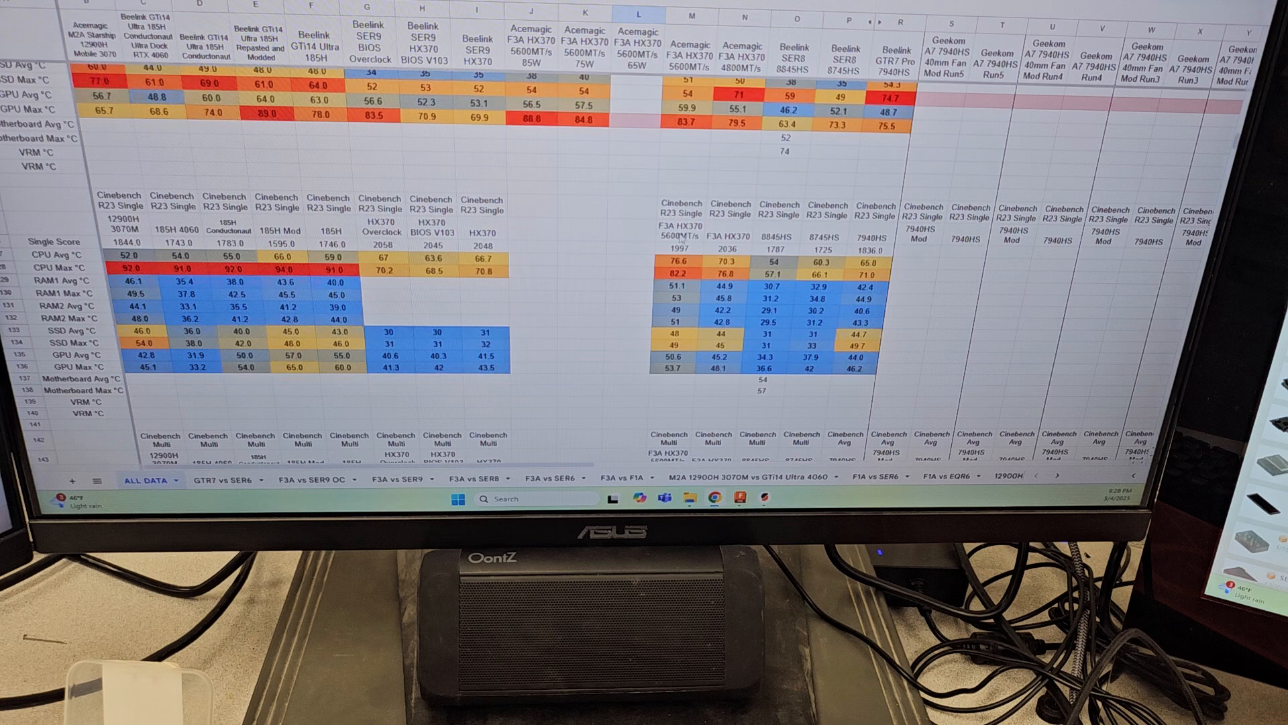
left_click(680, 260)
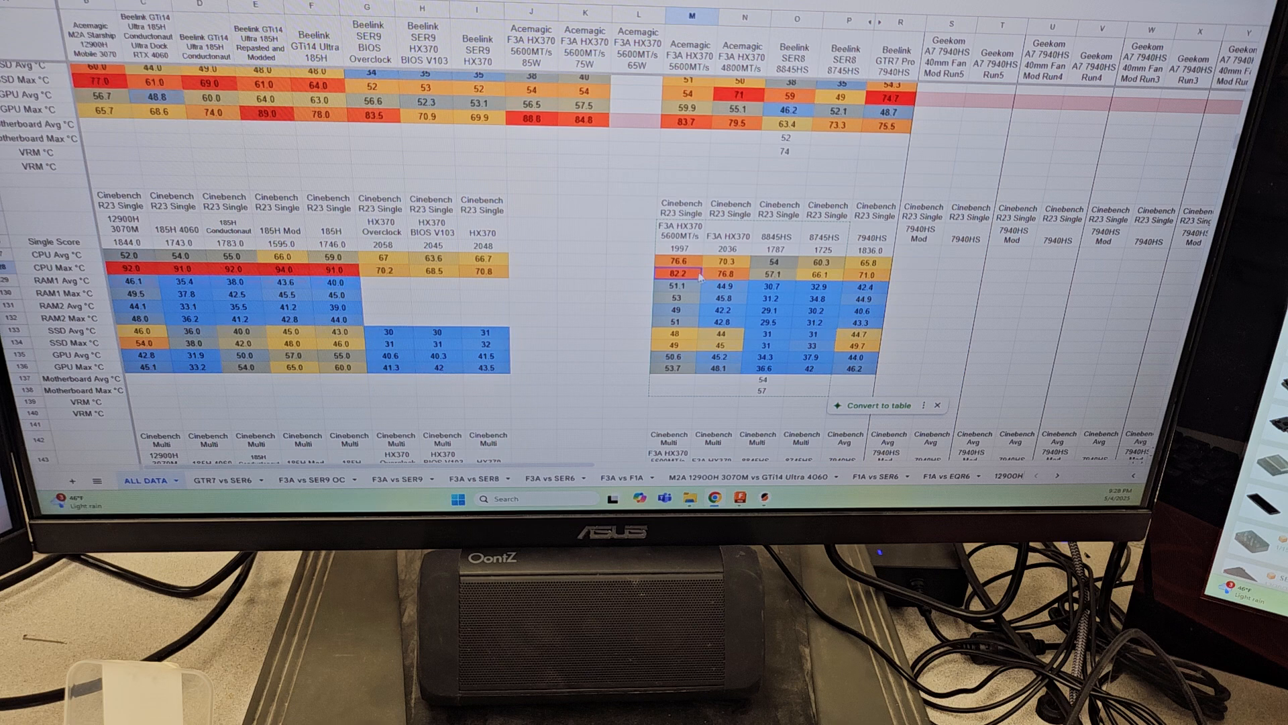
scroll("down", 3)
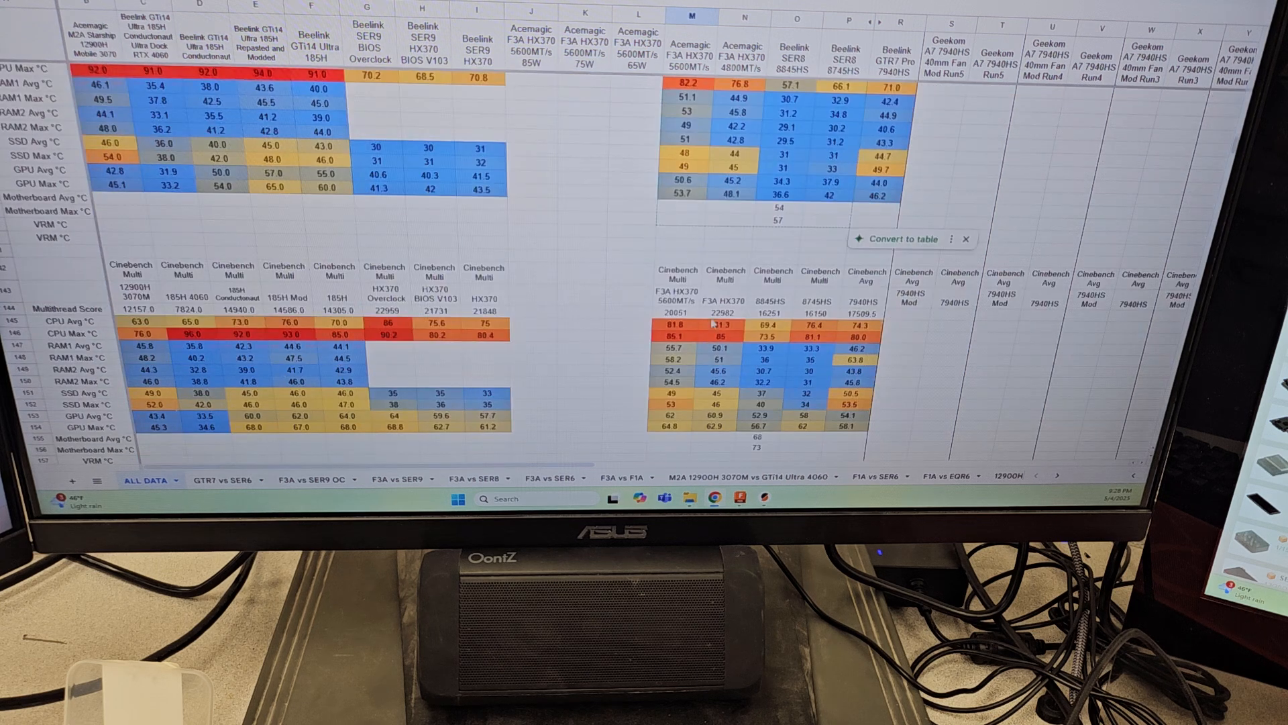
left_click(724, 314)
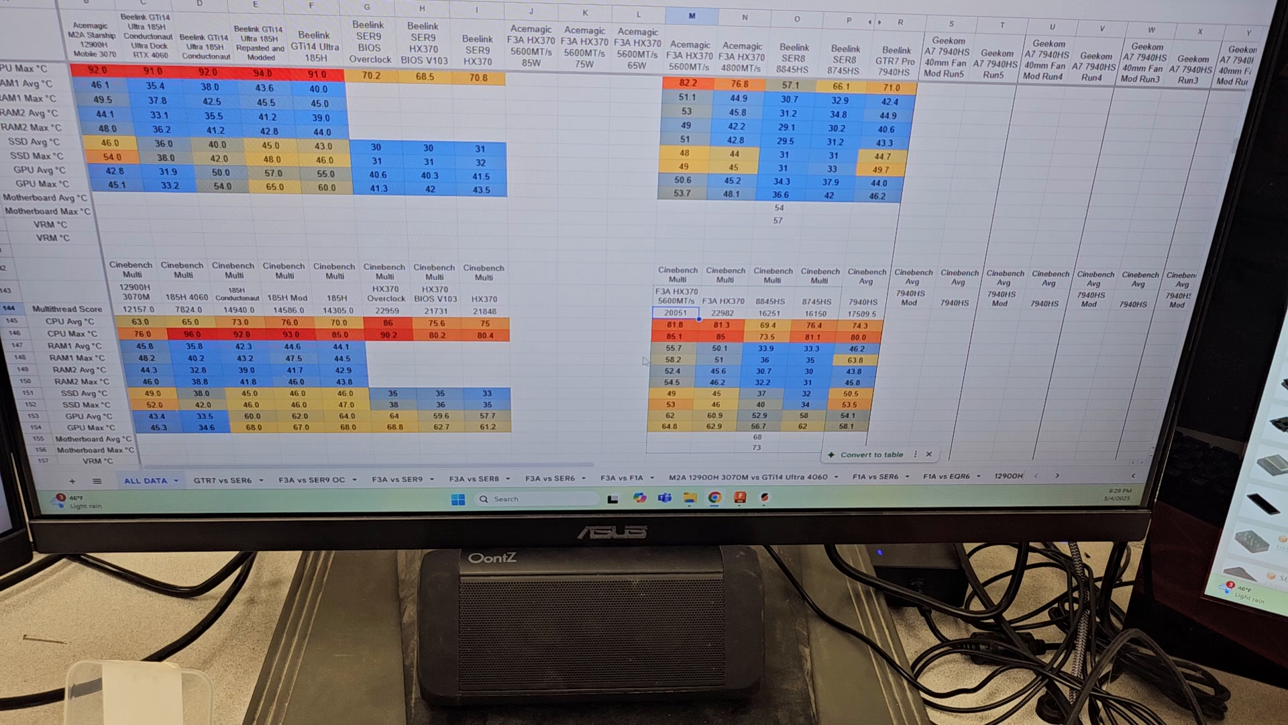
left_click(620, 359)
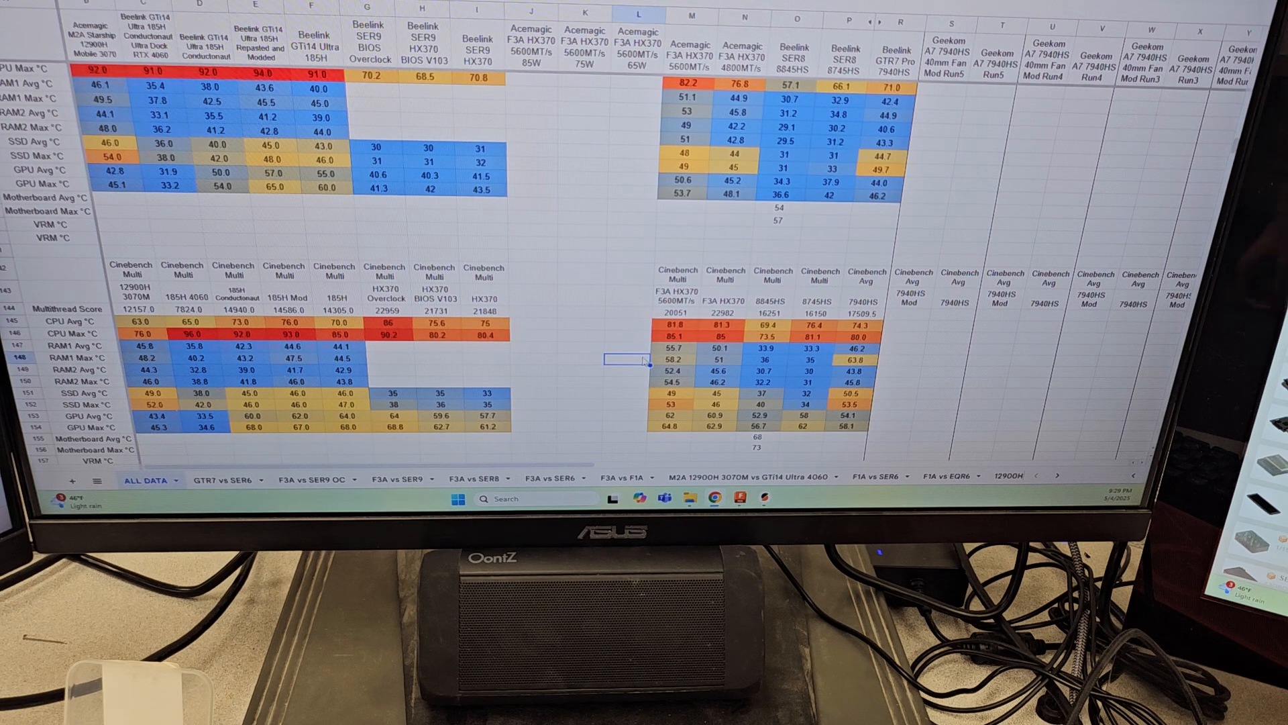